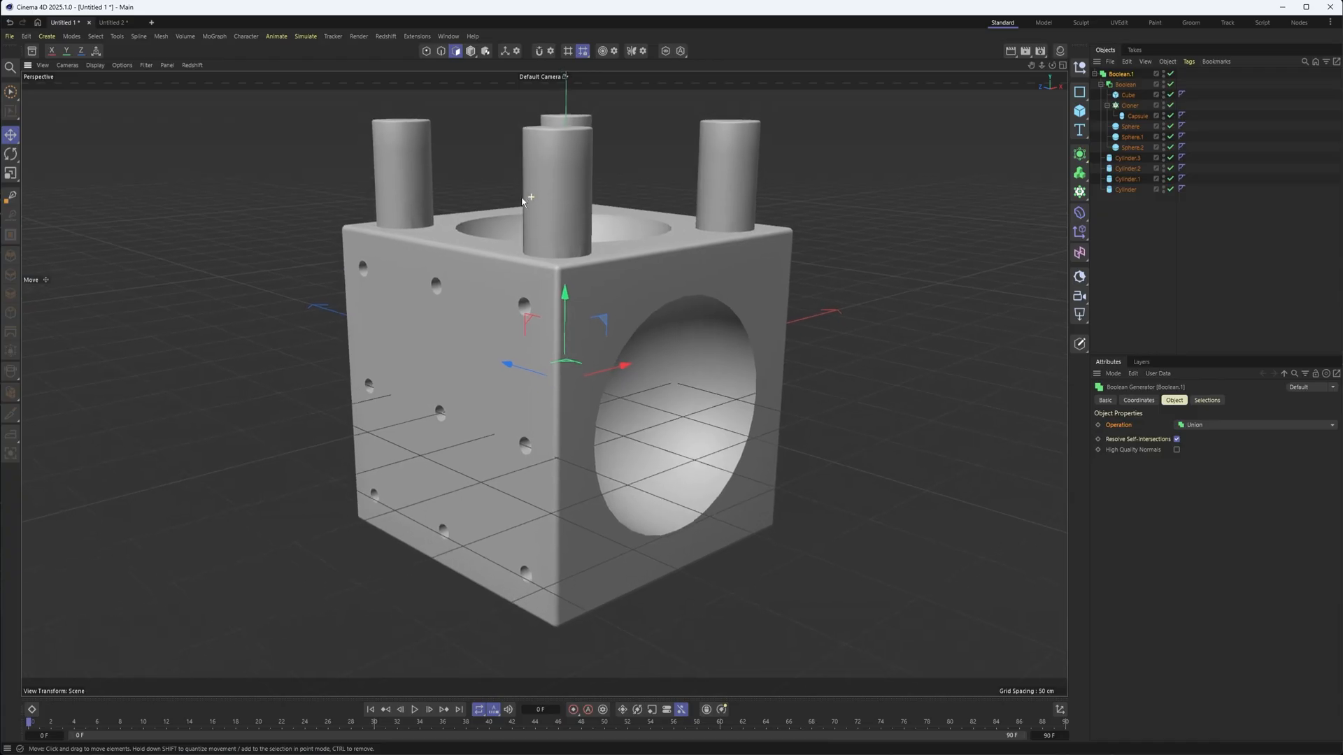
{"action": "mouse_move", "coordinate": [674, 271]}
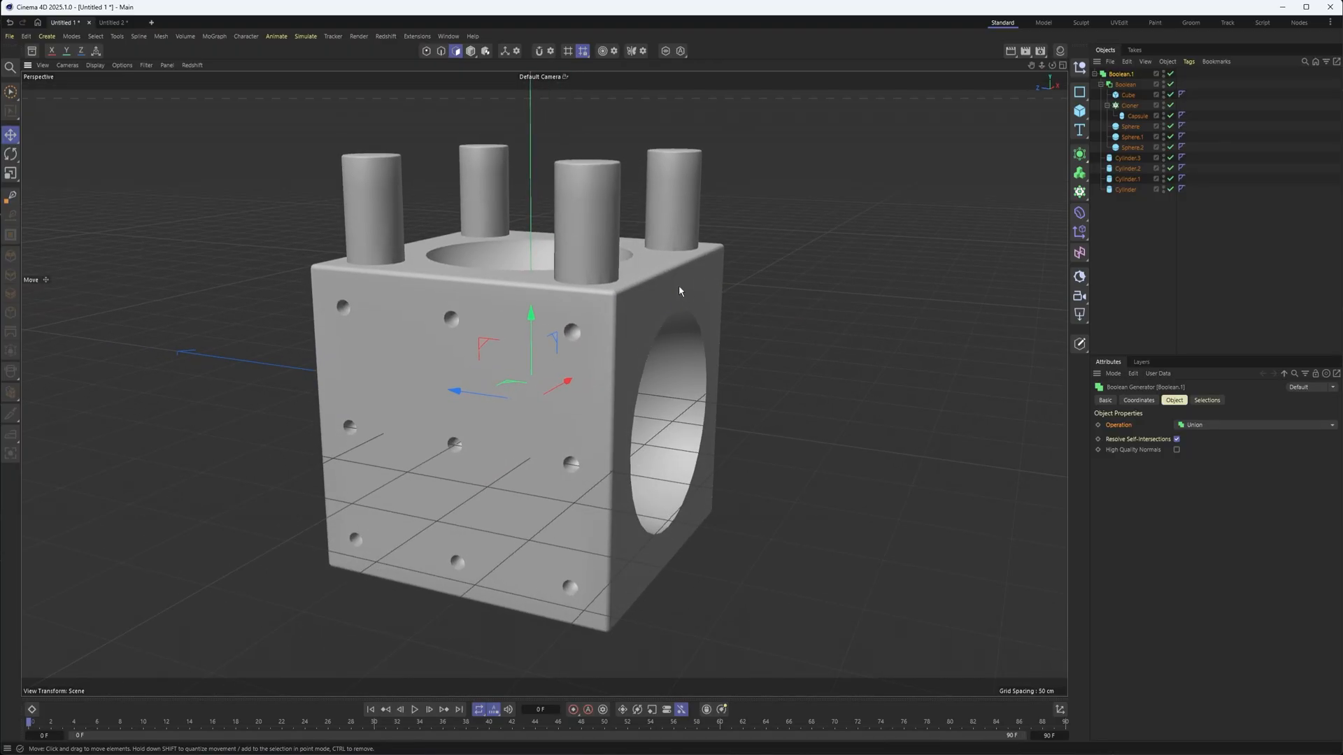
- In the empty Untitled 2 scene, add a Boolean generator
{"action": "left_click", "coordinate": [1125, 74]}
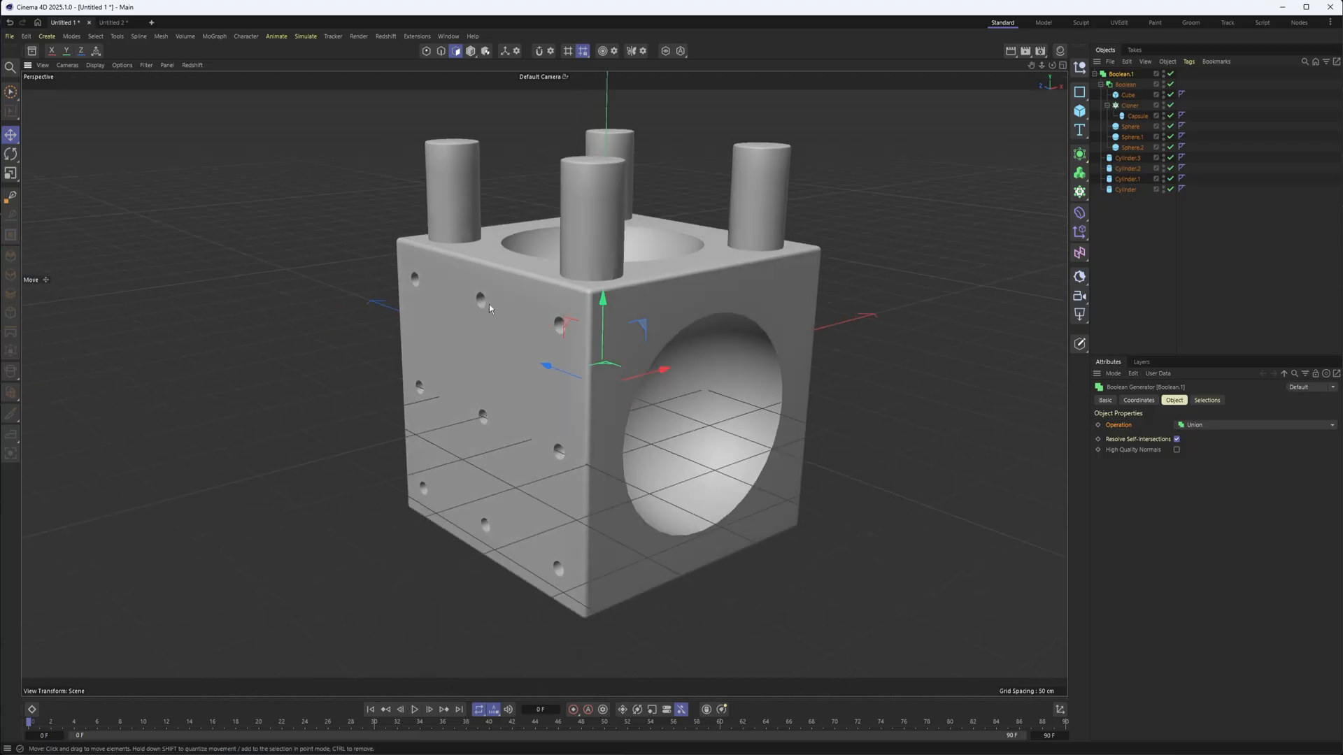
{"action": "mouse_move", "coordinate": [500, 142]}
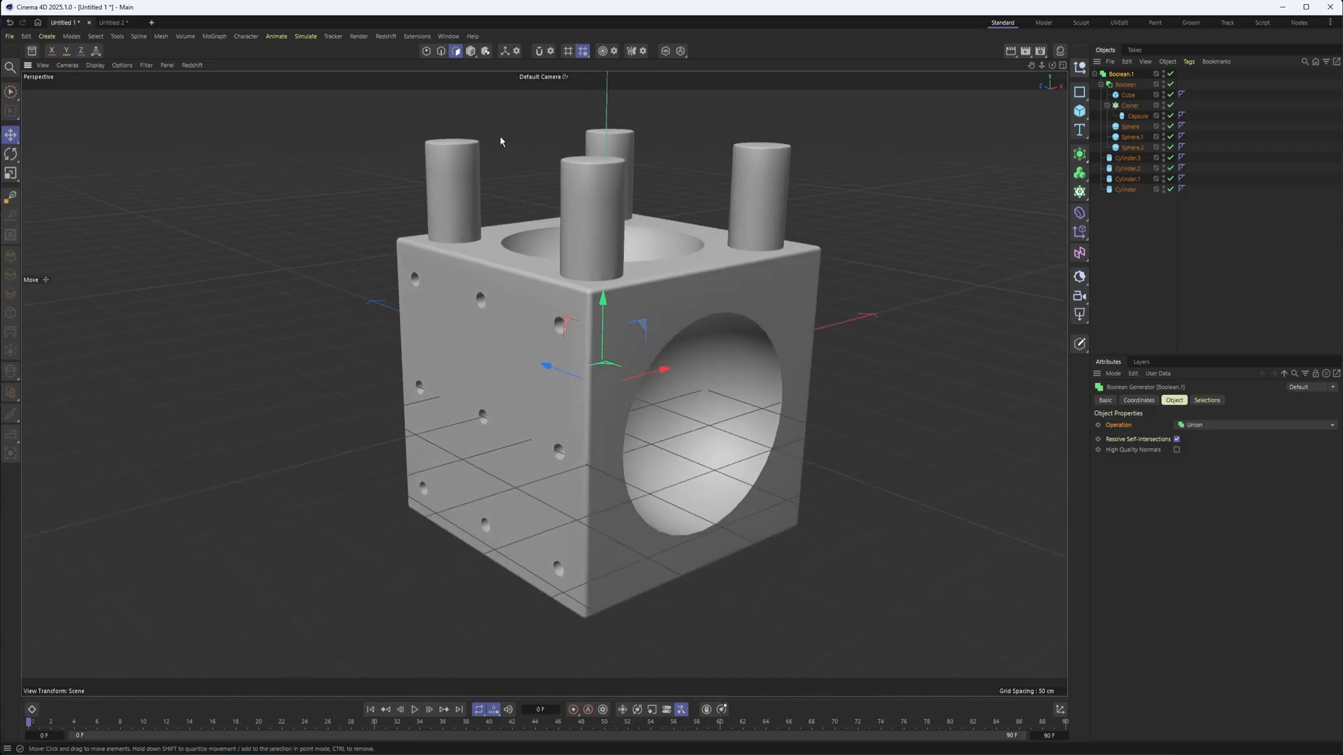
{"action": "mouse_move", "coordinate": [446, 223]}
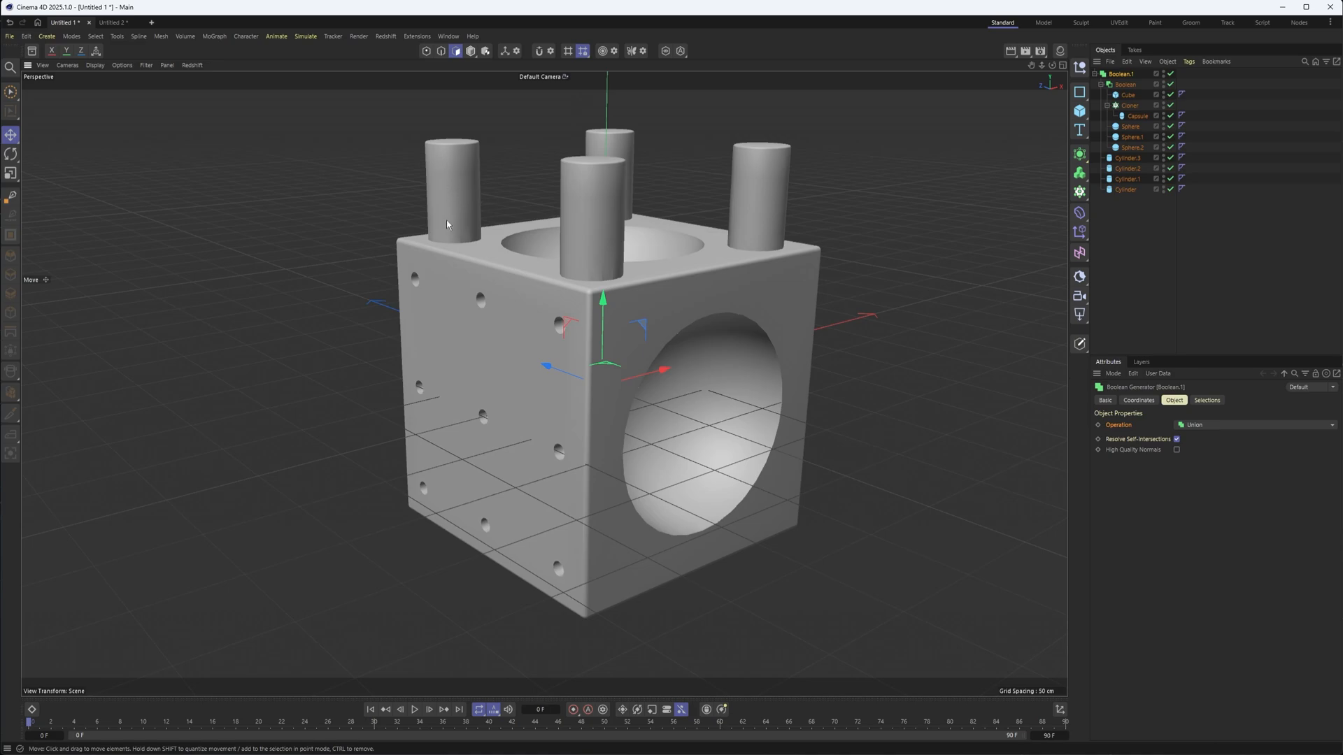
{"action": "mouse_move", "coordinate": [540, 276]}
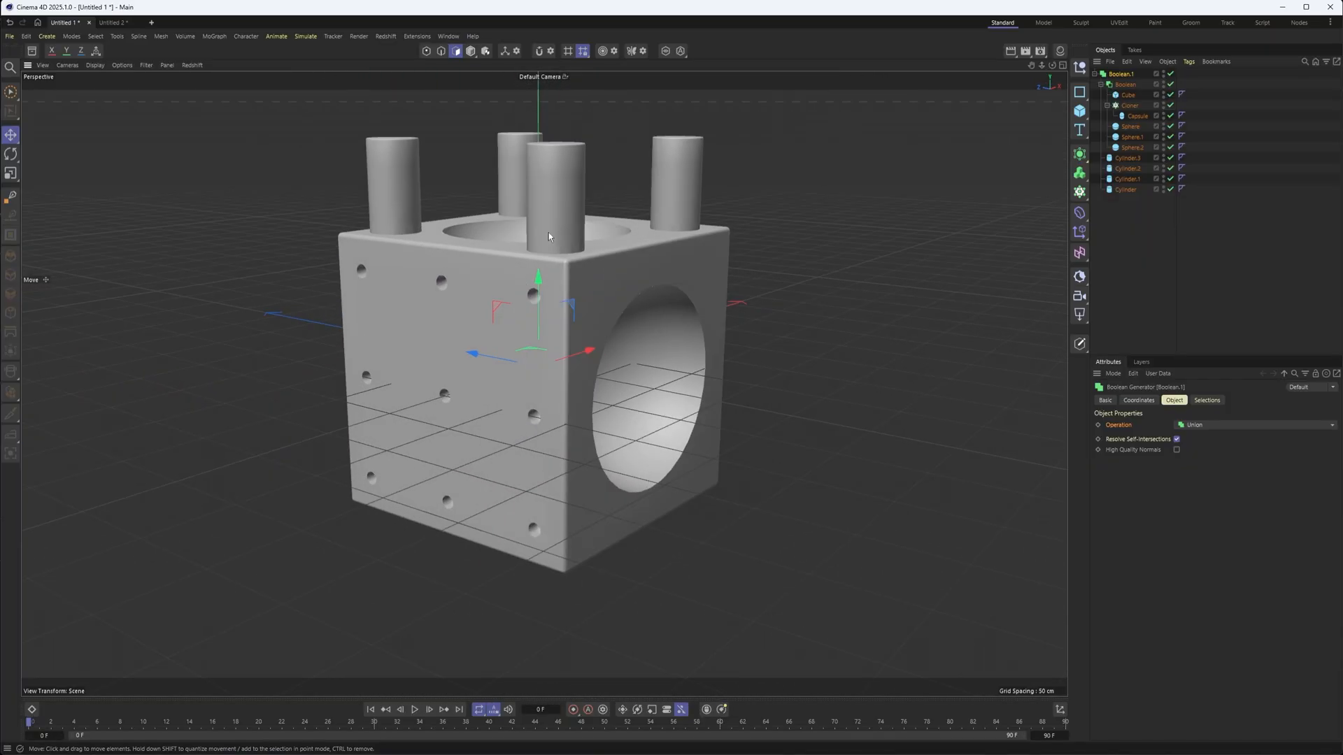
{"action": "left_click", "coordinate": [112, 21]}
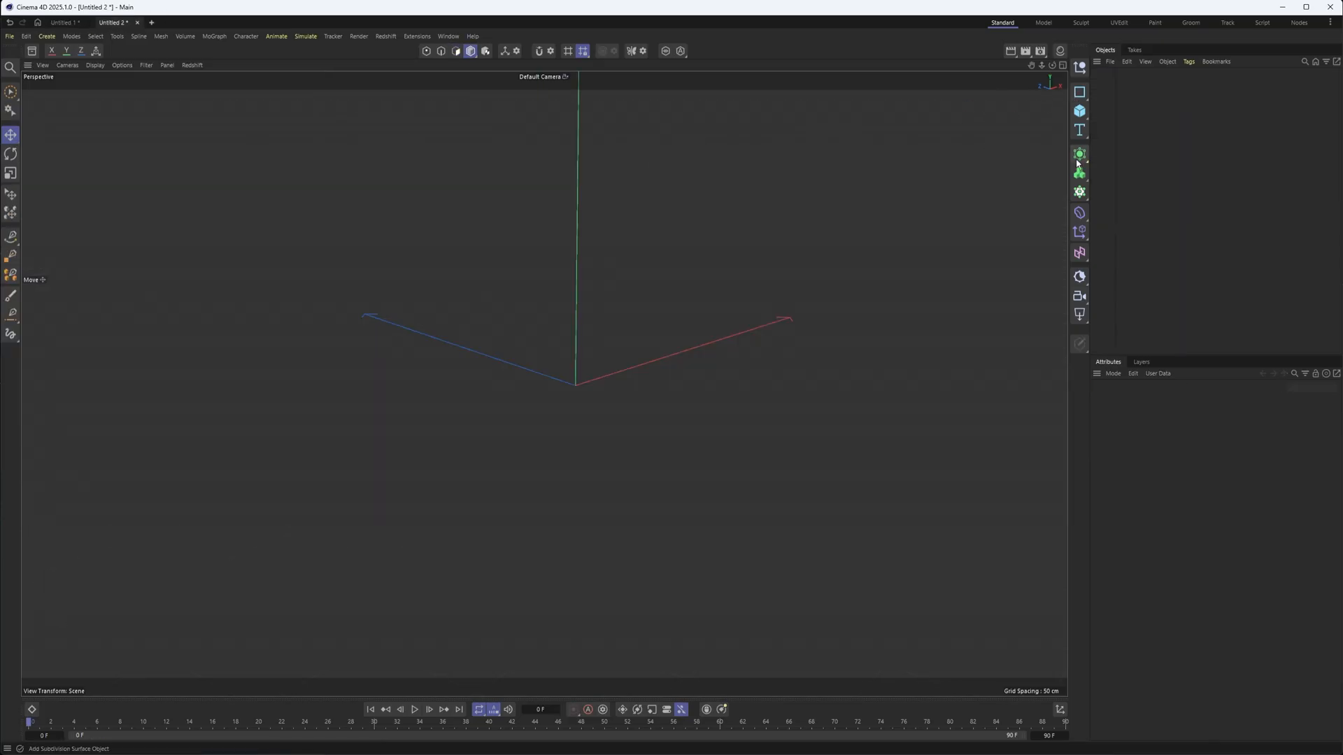
{"action": "left_click", "coordinate": [1078, 154]}
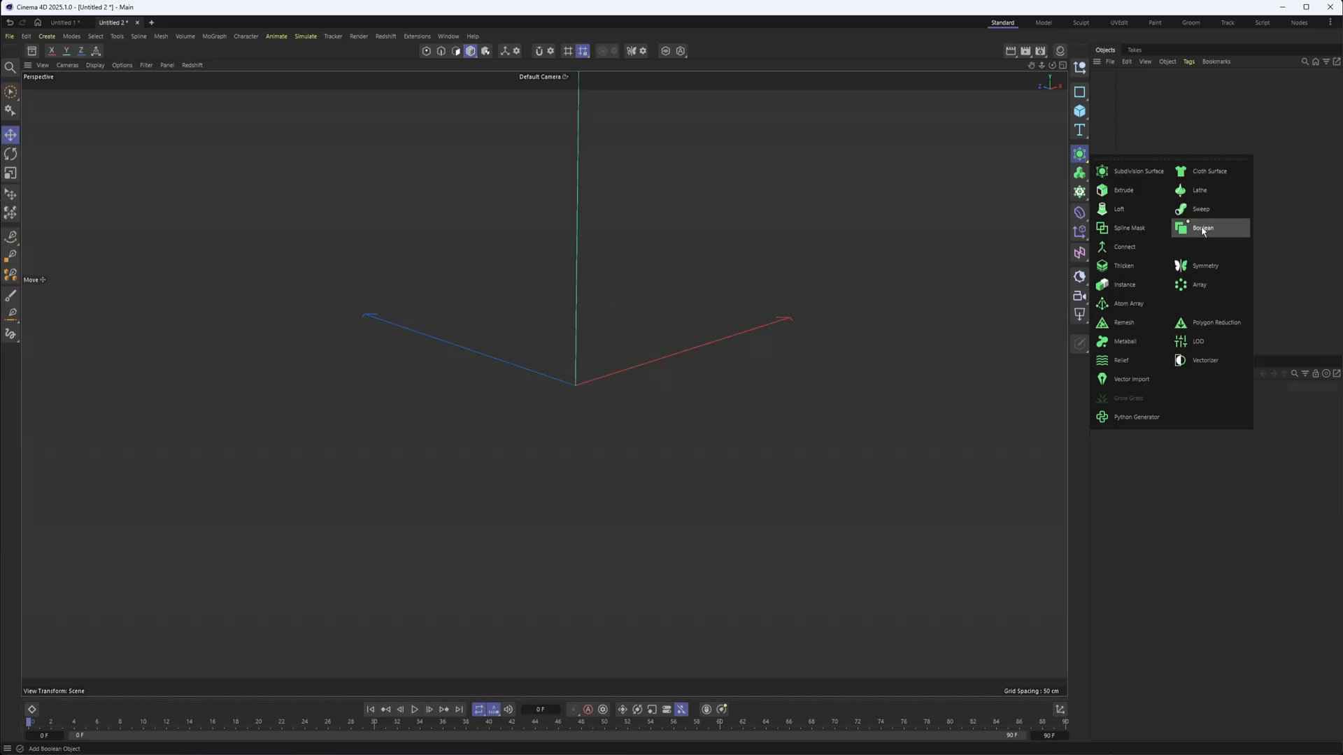
{"action": "left_click", "coordinate": [1203, 228]}
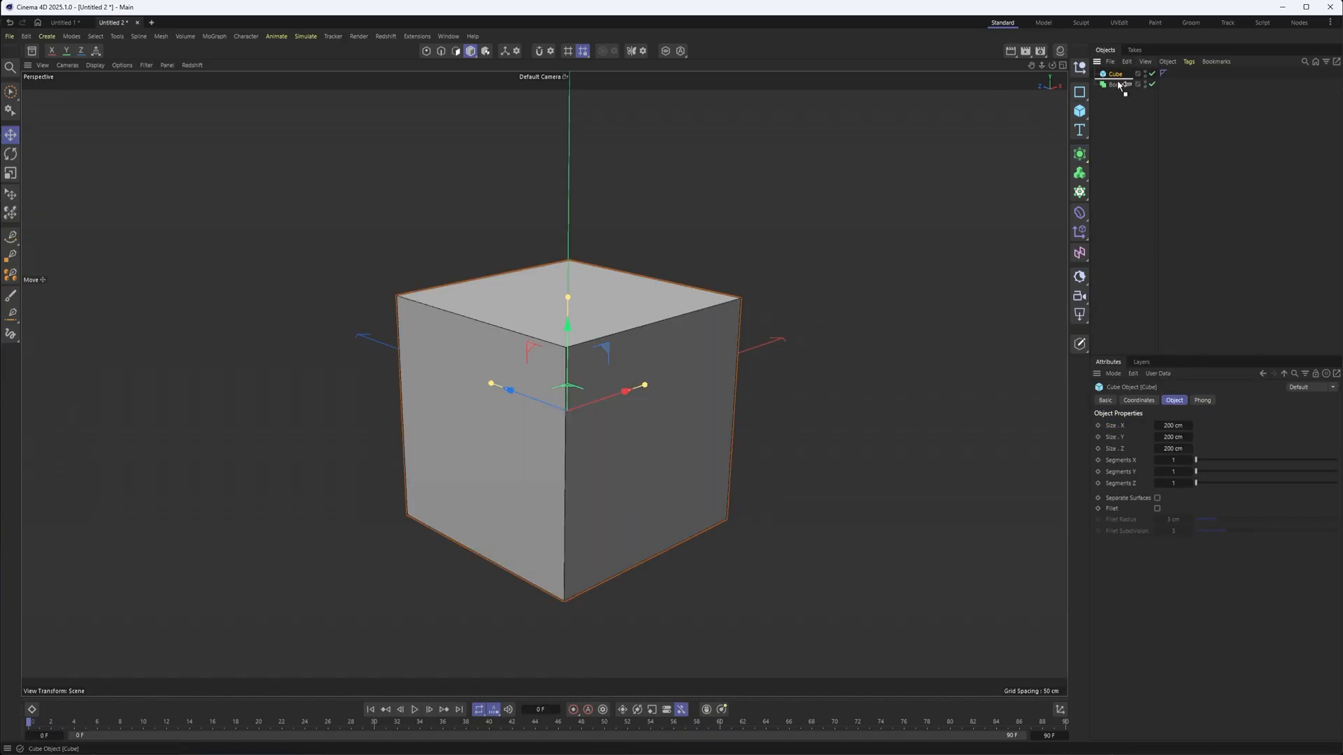
- Add a cube and a sphere as the Boolean's children, sphere at the top face
{"action": "left_click", "coordinate": [1078, 109]}
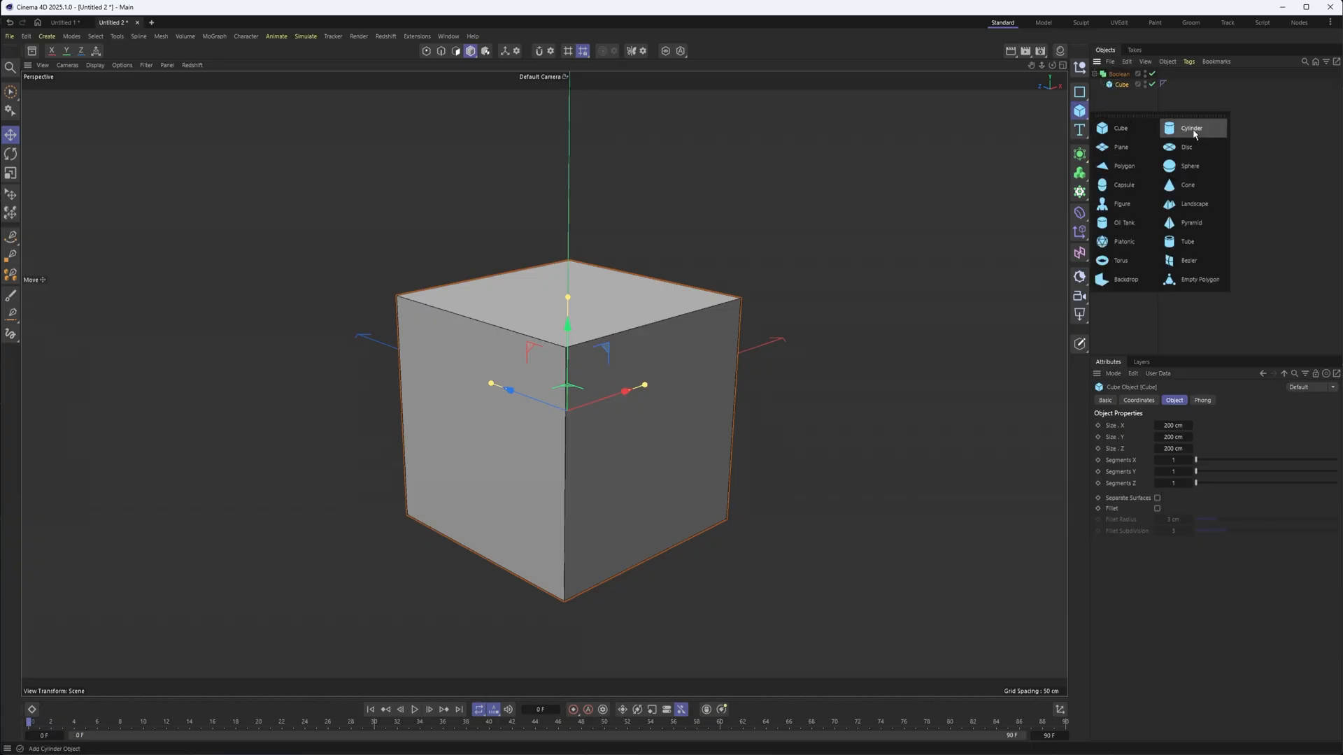
{"action": "left_click", "coordinate": [1189, 165]}
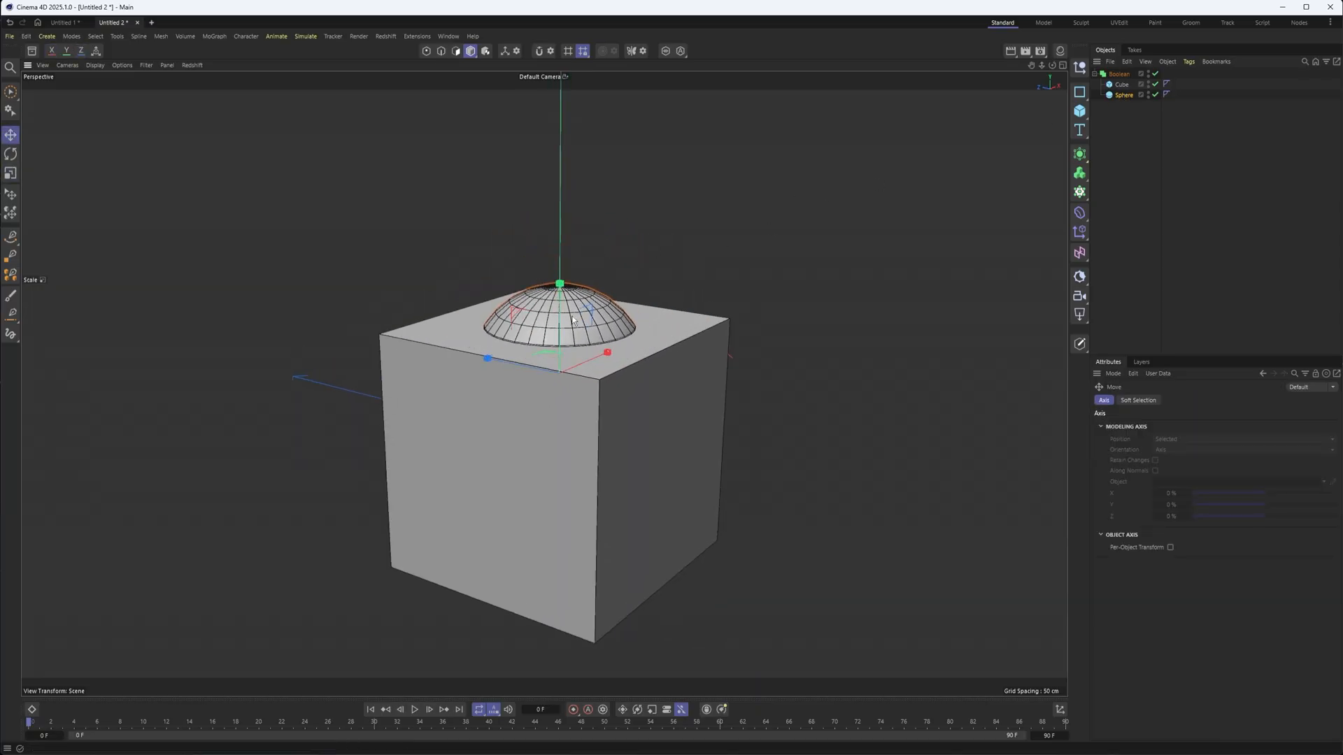
- Set the Boolean to Subtract, checking it in Lines then Gouraud Shading (Lines) display
{"action": "left_click", "coordinate": [1119, 74]}
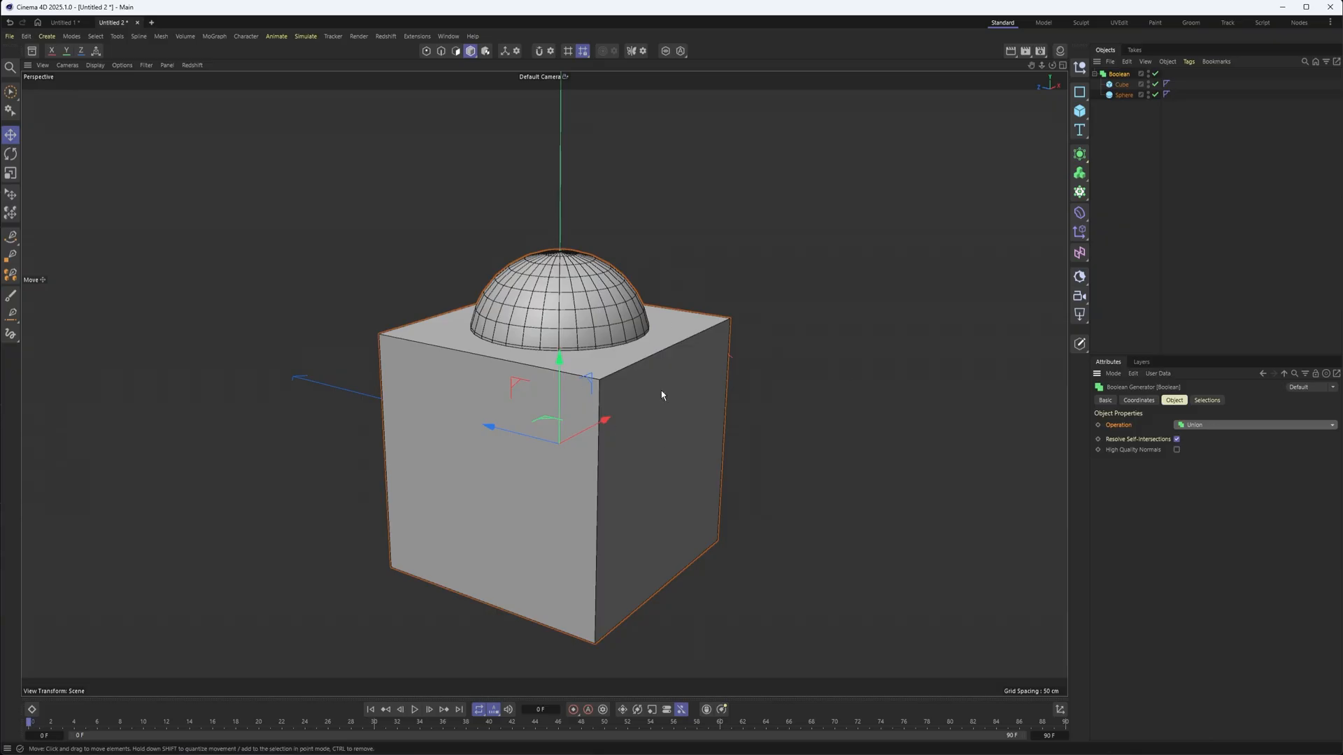
{"action": "mouse_move", "coordinate": [554, 344]}
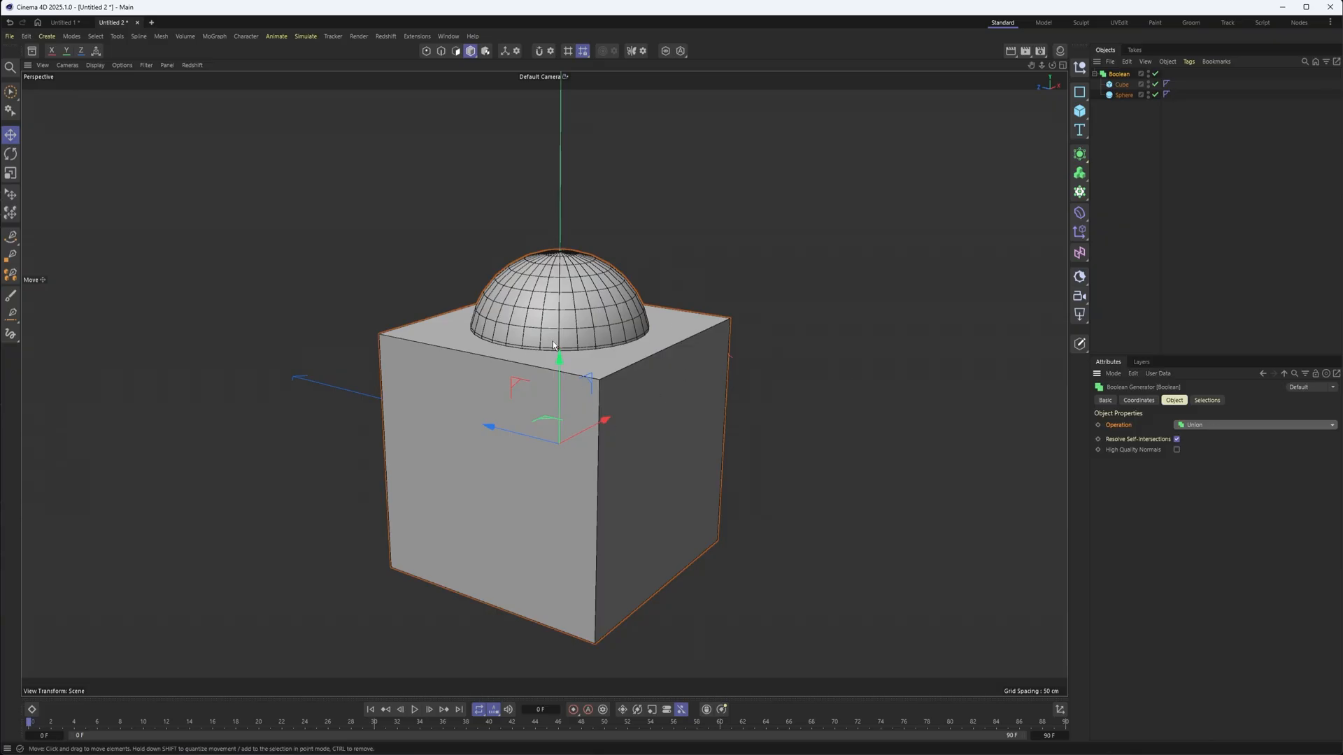
{"action": "left_click", "coordinate": [95, 65]}
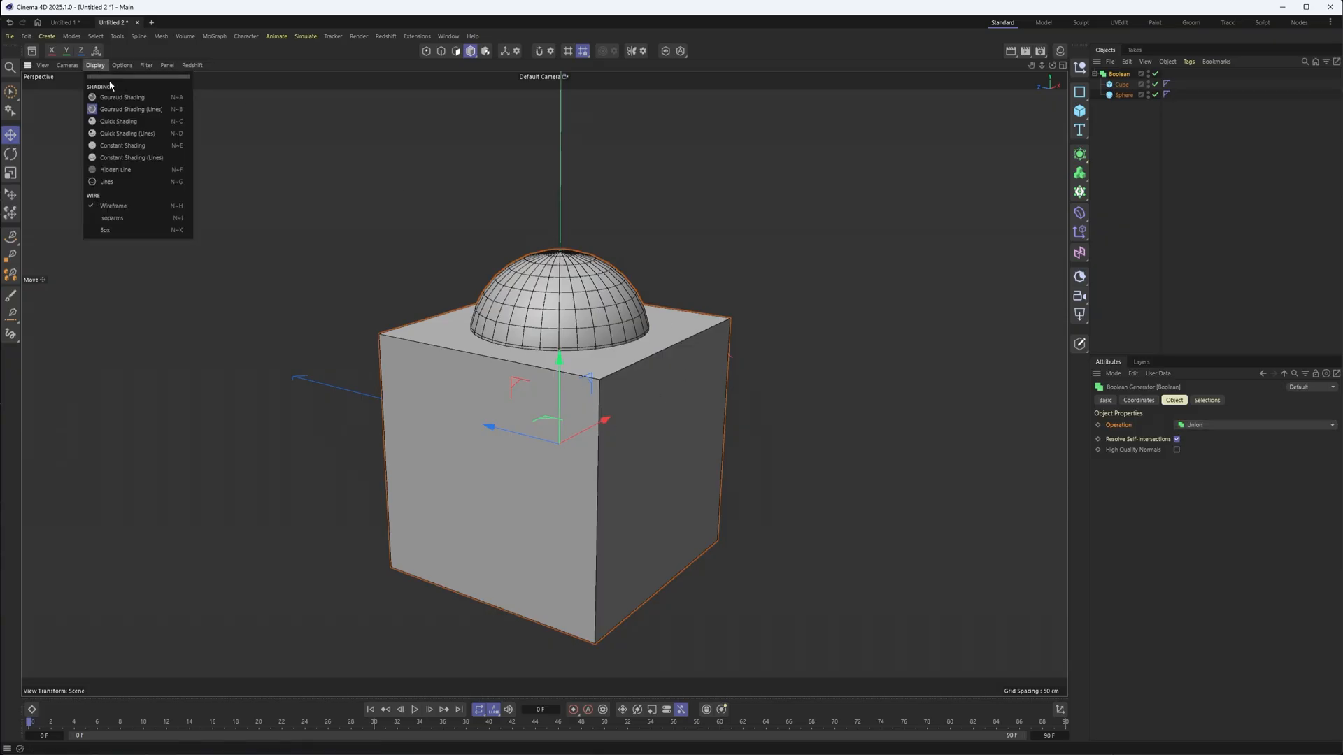
{"action": "left_click", "coordinate": [108, 182]}
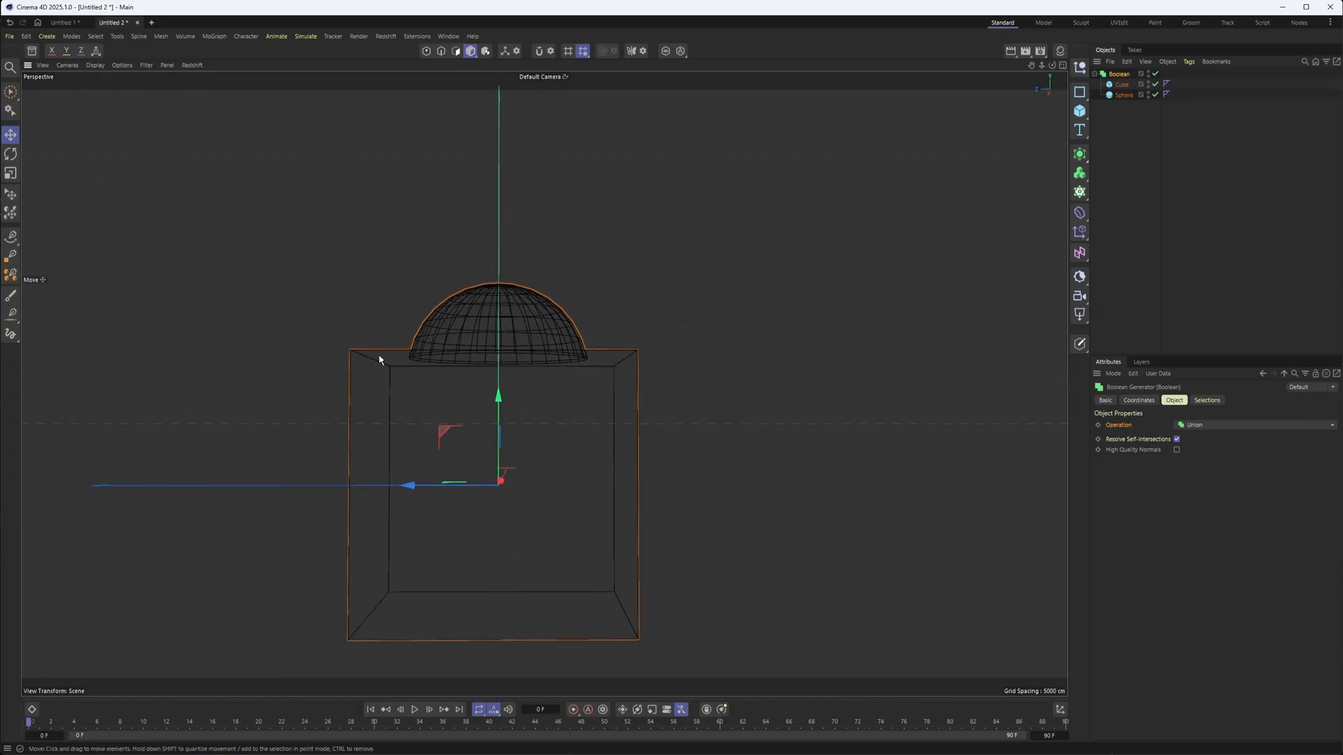
{"action": "left_click", "coordinate": [1147, 74]}
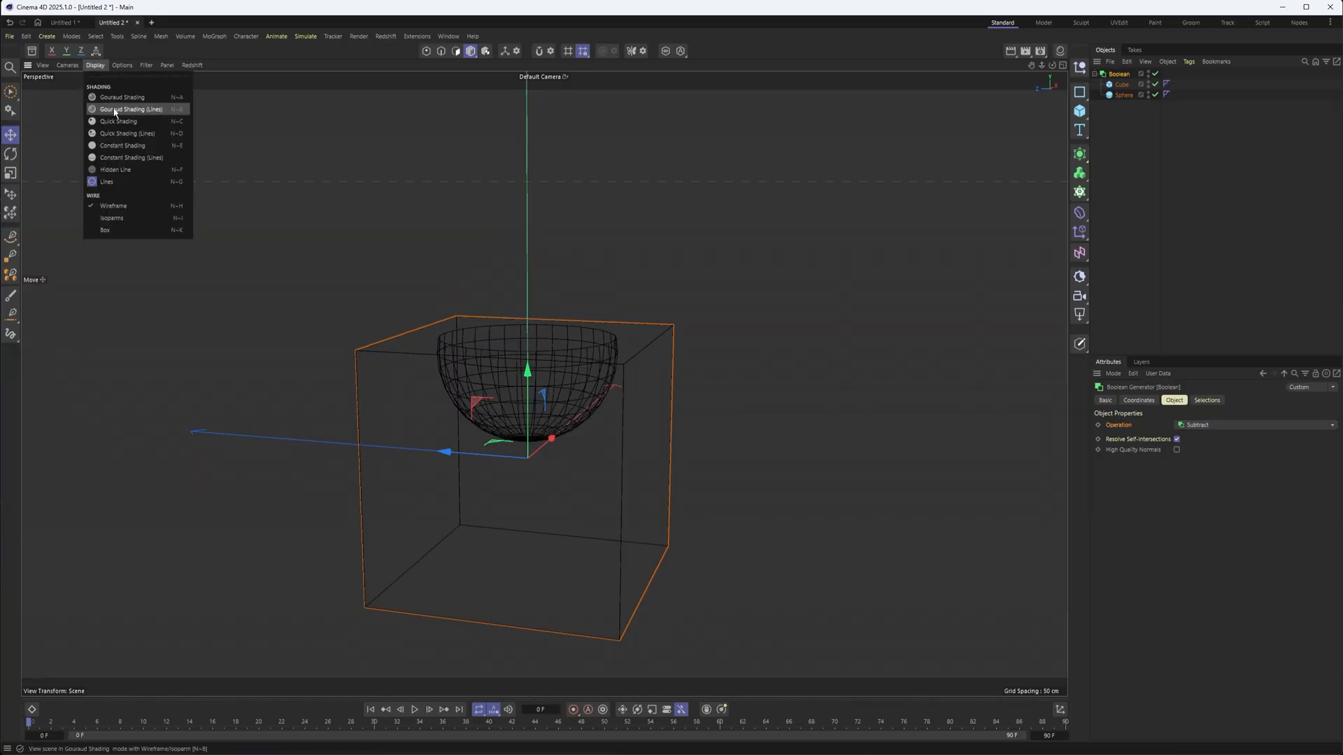
{"action": "left_click", "coordinate": [122, 97]}
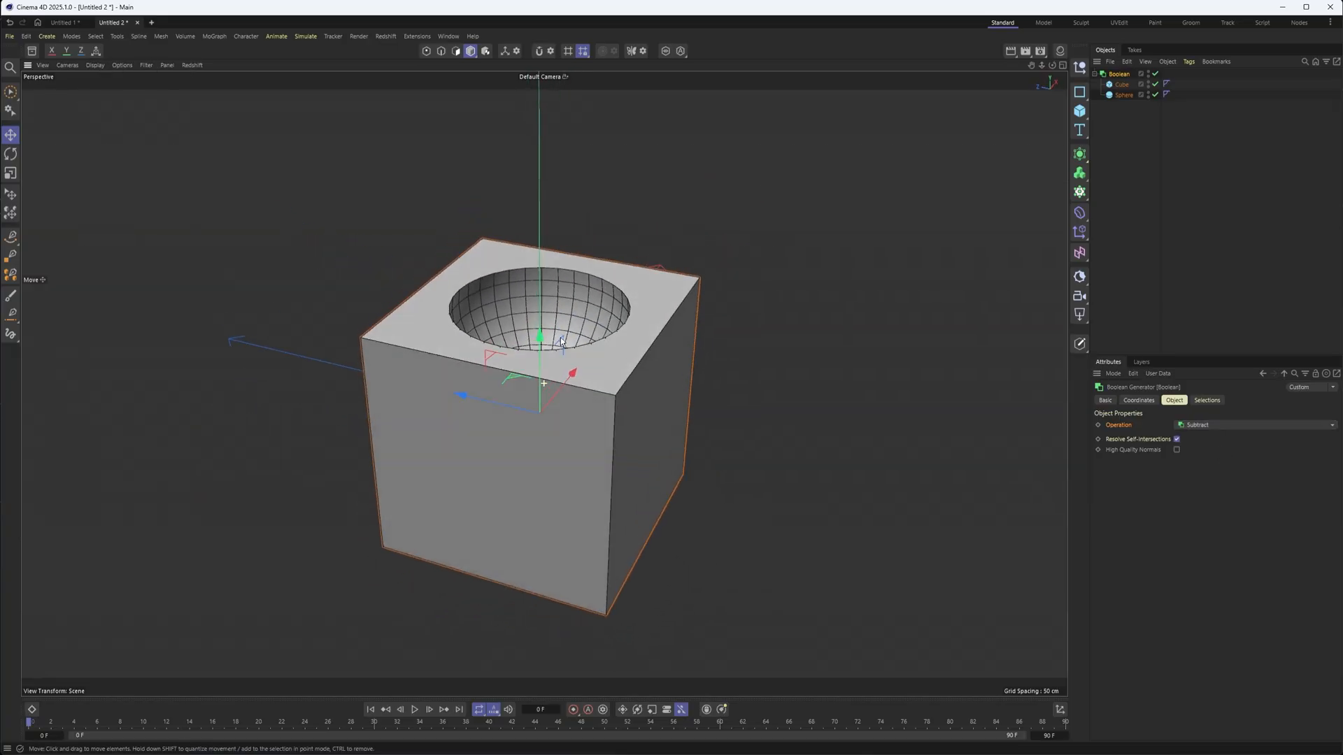
- Try the Without operation on the Boolean, then return to Subtract
{"action": "left_click", "coordinate": [1253, 424]}
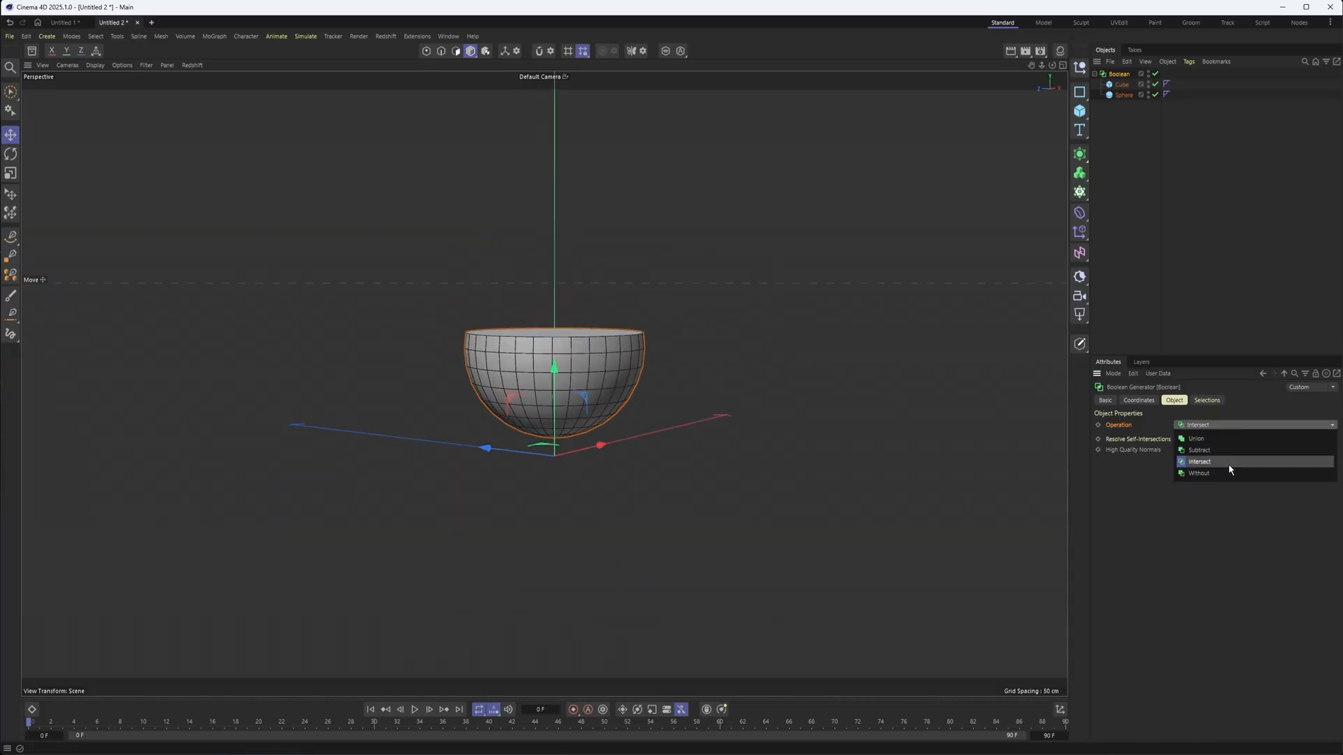
{"action": "left_click", "coordinate": [1198, 473]}
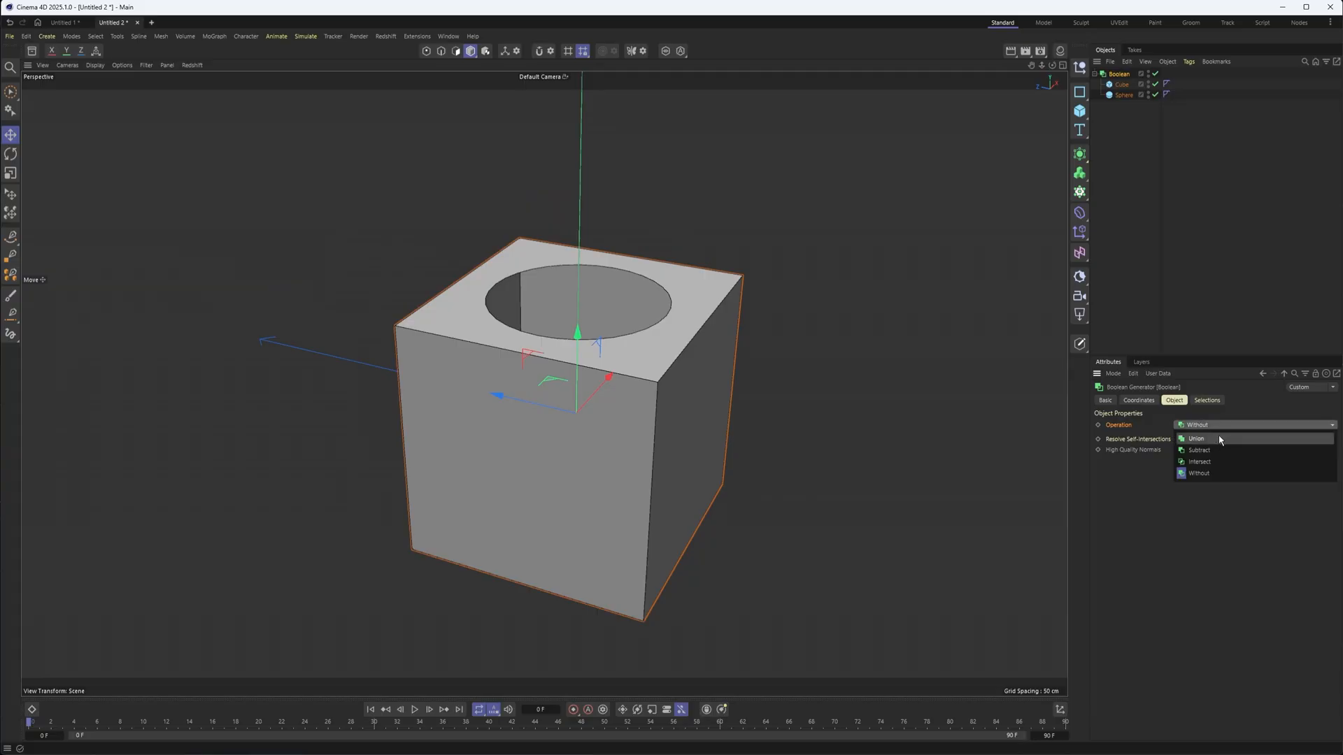
{"action": "left_click", "coordinate": [1199, 451]}
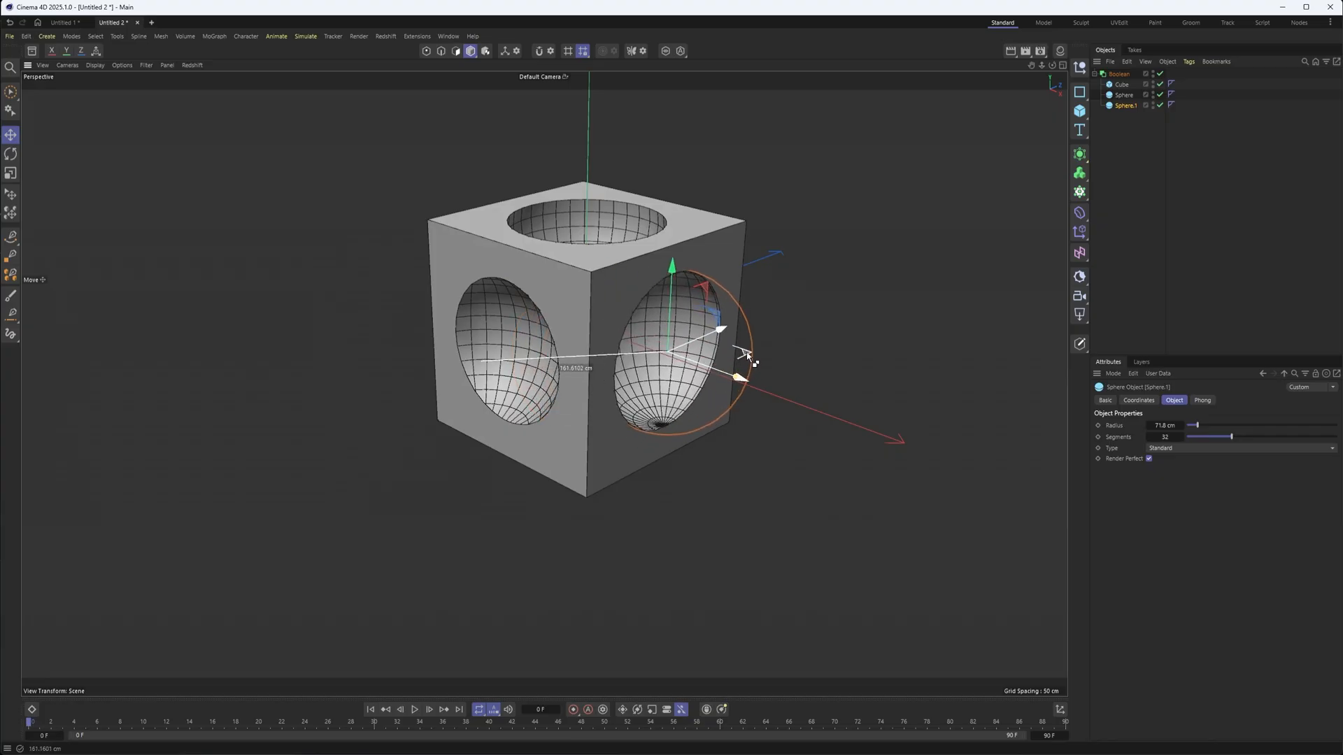
- Add a Volume Builder object from the Volume menu
{"action": "left_click", "coordinate": [1078, 172]}
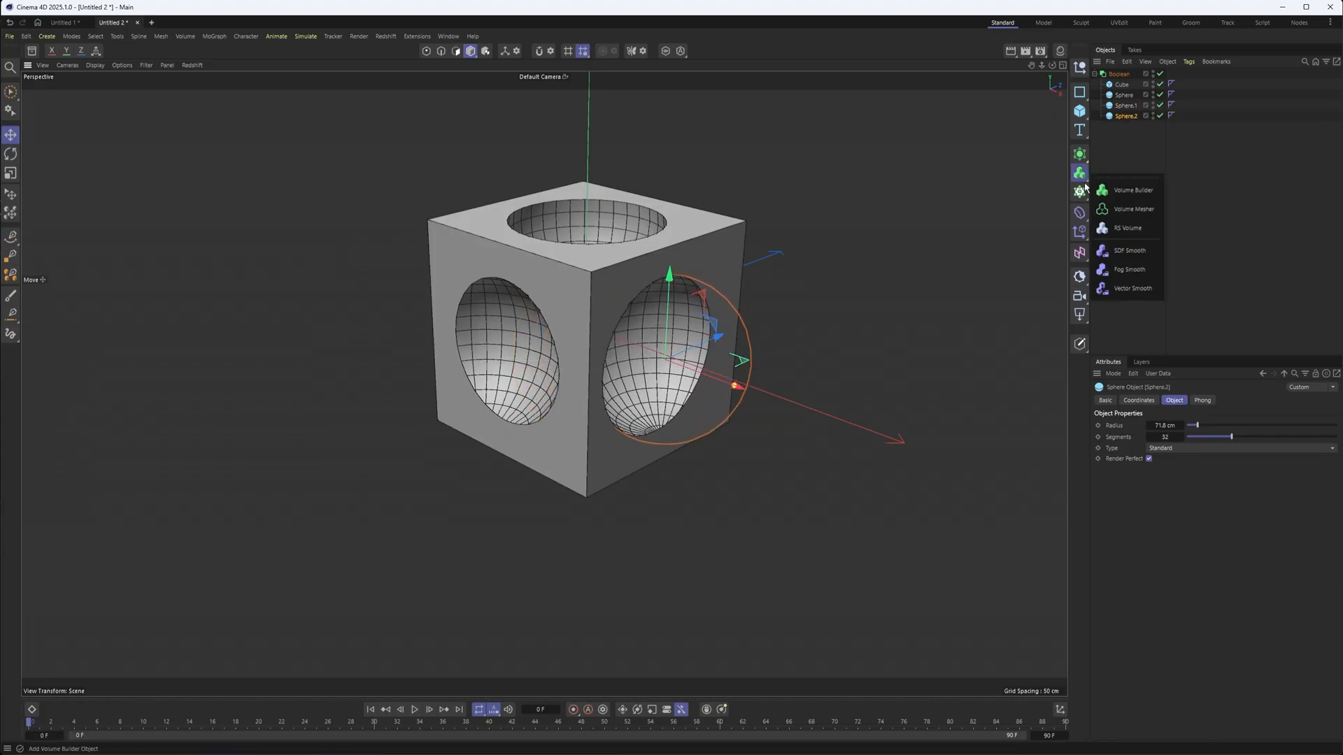
{"action": "mouse_move", "coordinate": [1131, 189]}
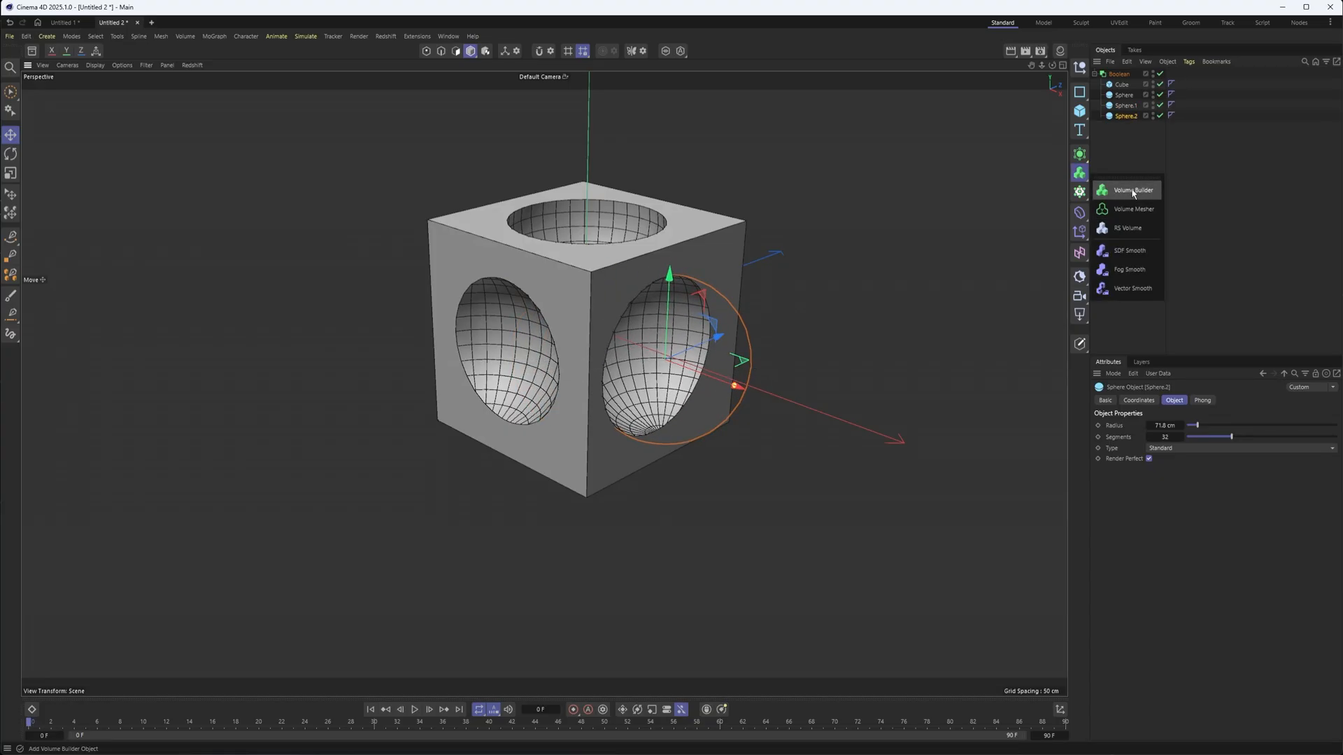
{"action": "left_click", "coordinate": [1132, 189]}
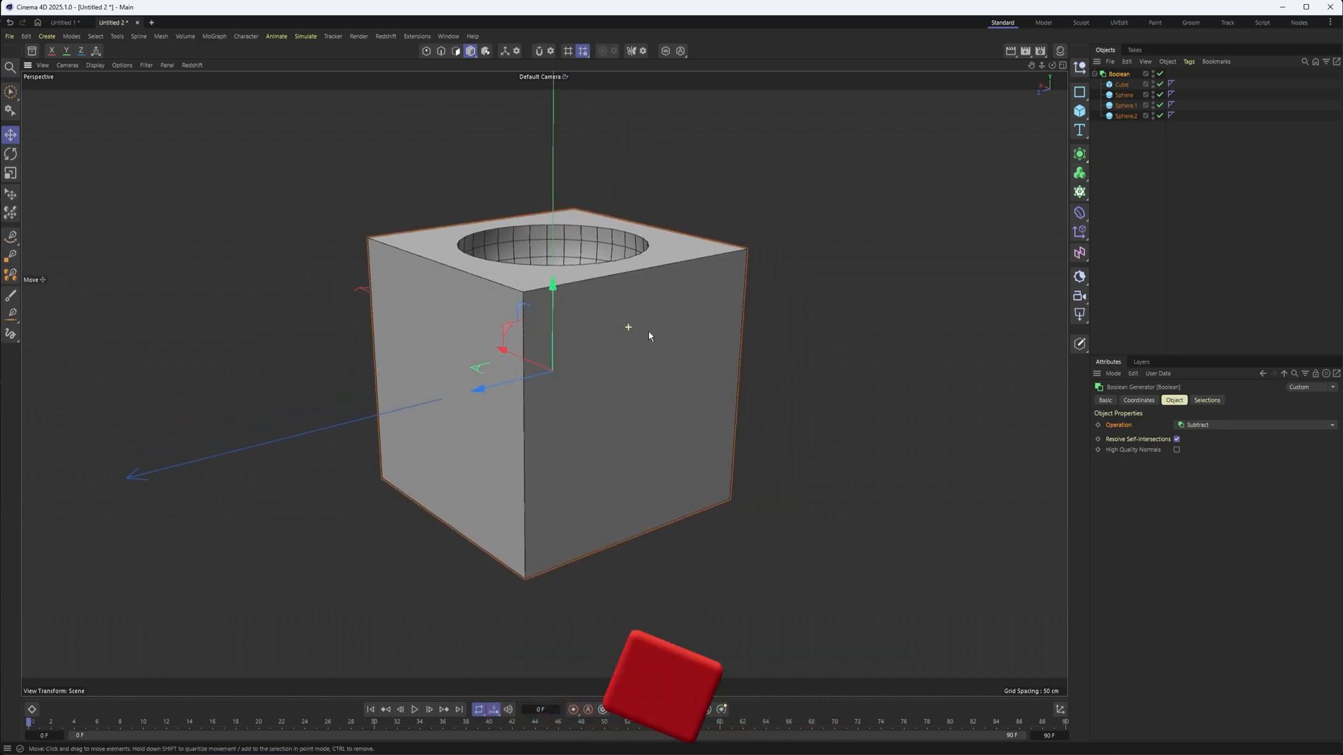
- Review the Boolean operations and select the sphere to raise it into a shallow dish
{"action": "left_click", "coordinate": [1250, 425]}
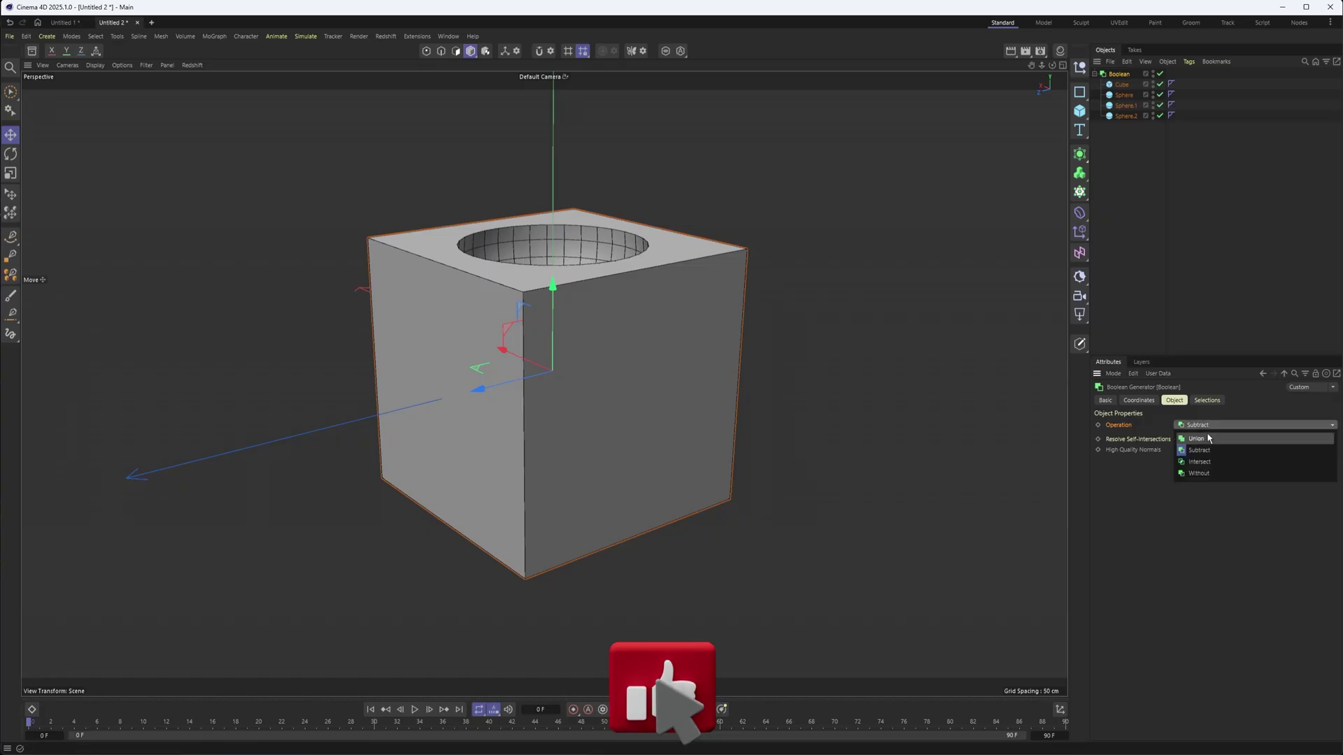
{"action": "mouse_move", "coordinate": [1194, 334]}
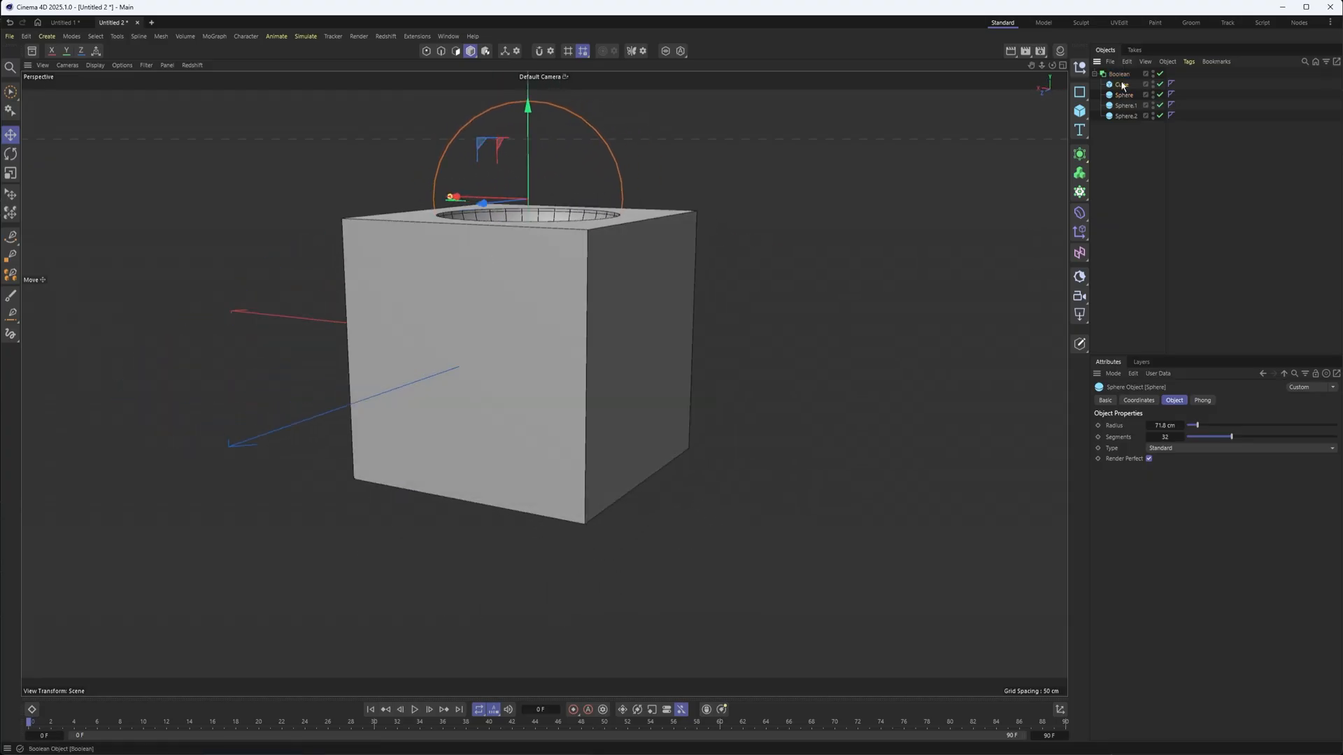
{"action": "left_click", "coordinate": [1120, 84]}
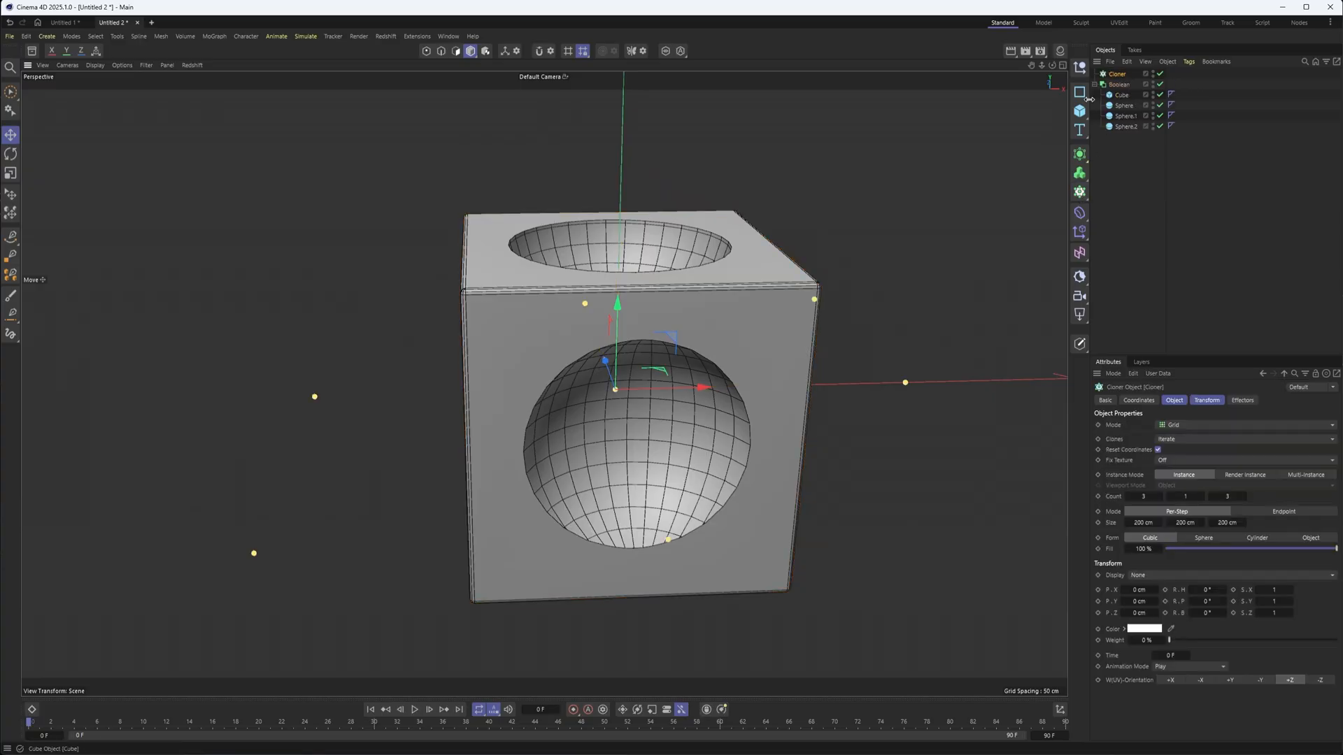
- Add a Capsule as the child of the grid Cloner
{"action": "left_click", "coordinate": [1079, 93]}
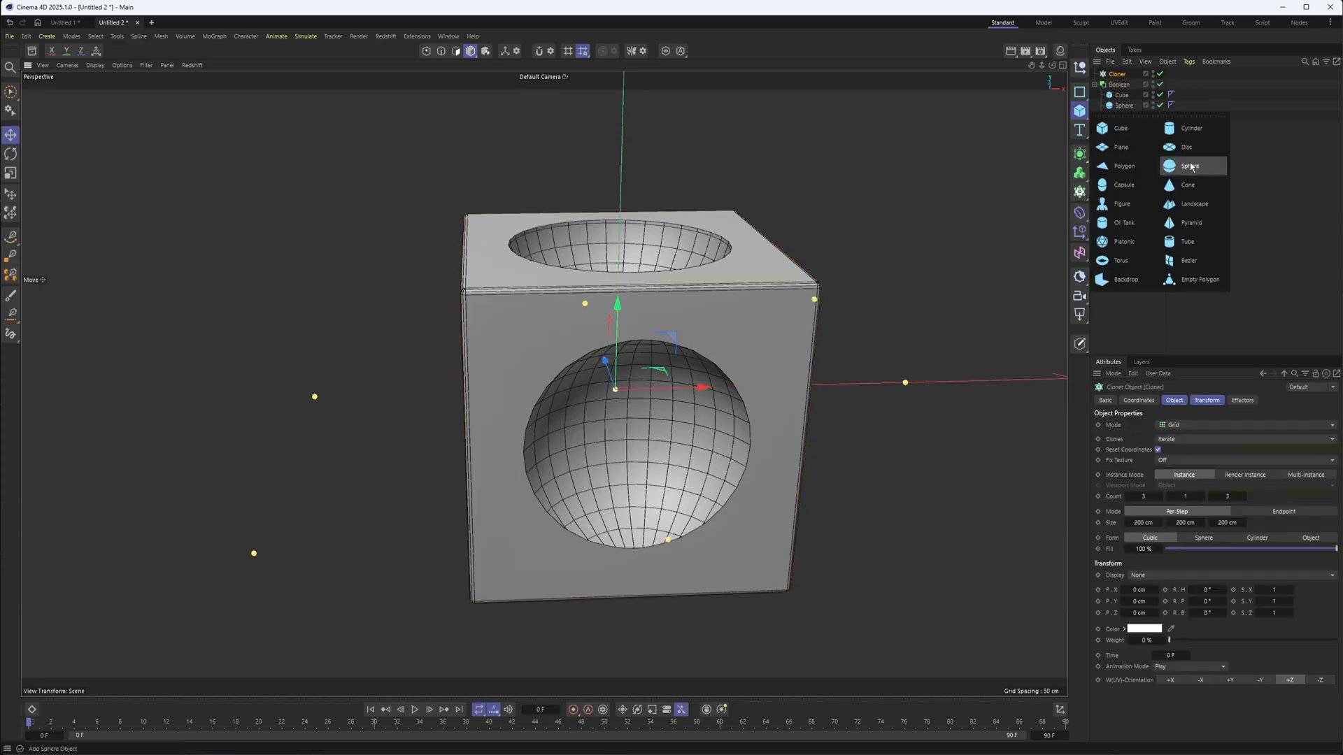
{"action": "left_click", "coordinate": [1123, 185]}
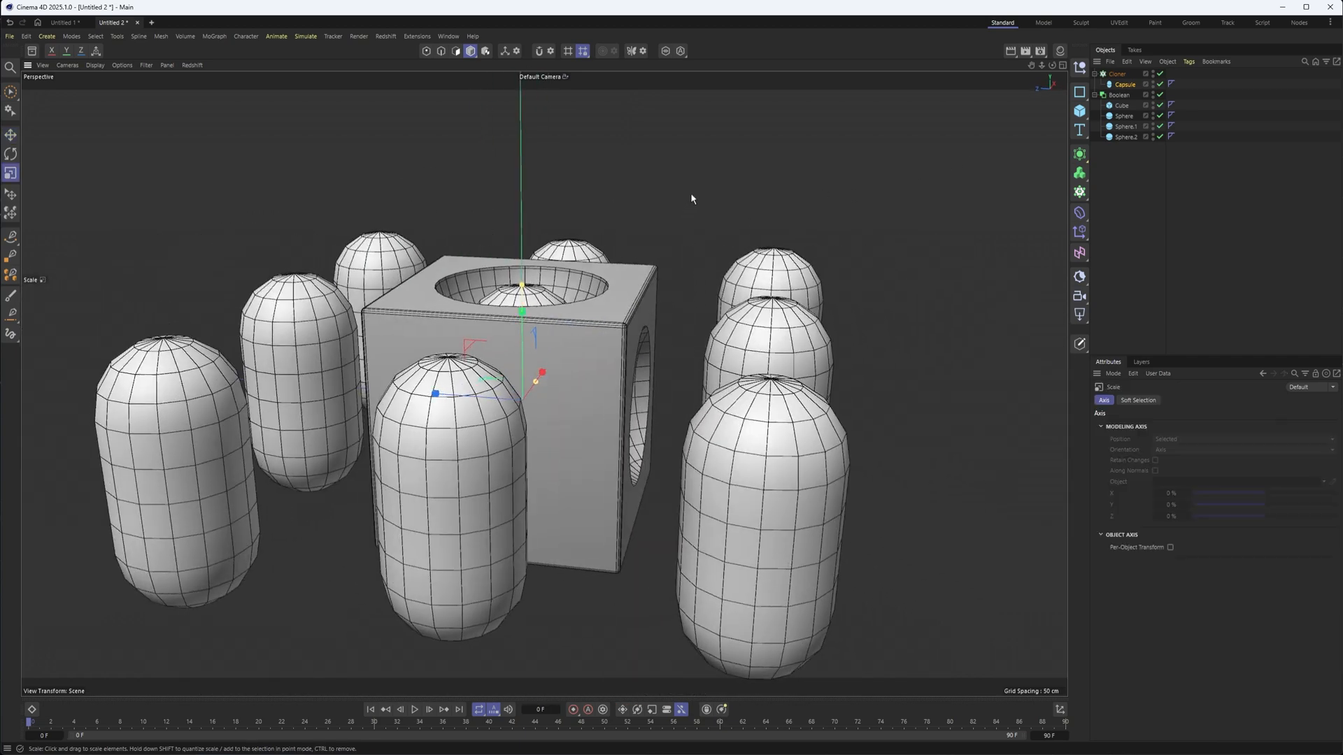
{"action": "left_click", "coordinate": [1117, 75]}
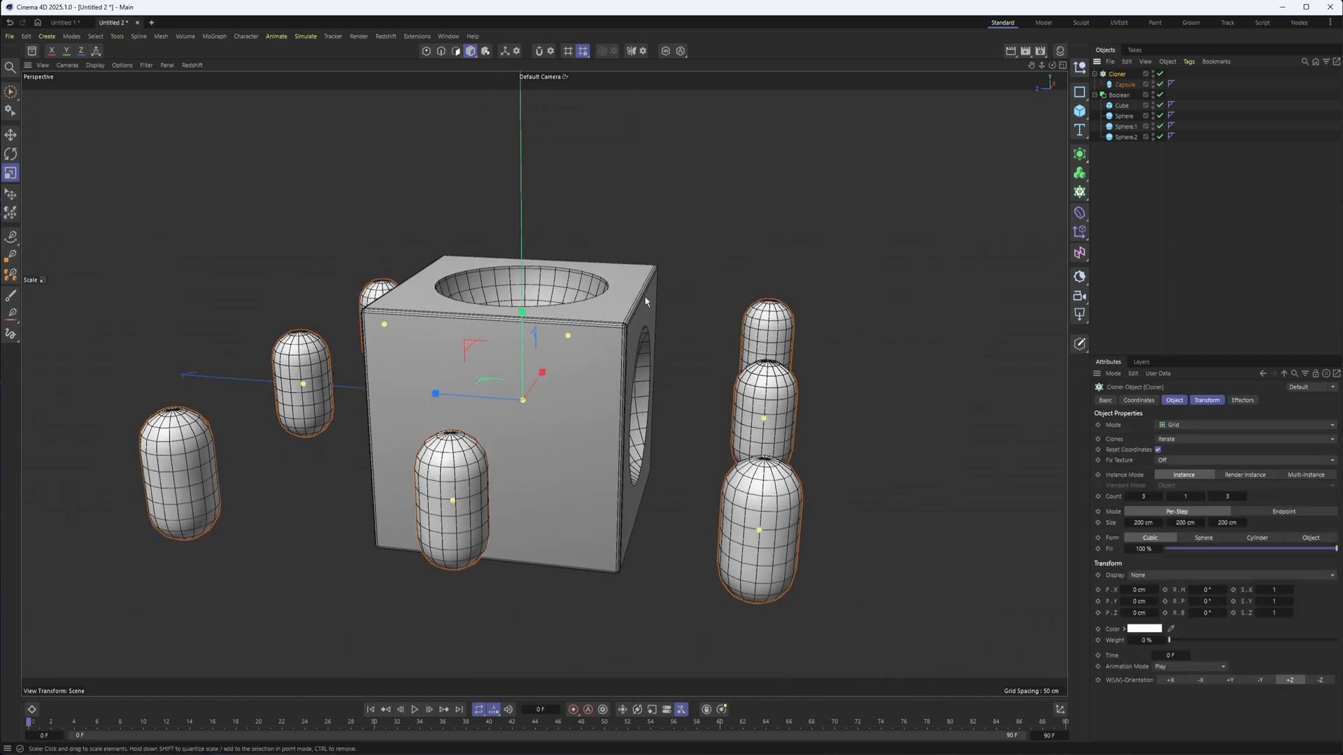
- Rotate, shrink and position the capsule grid on the cube's face, then move it into the Boolean
{"action": "left_click", "coordinate": [11, 154]}
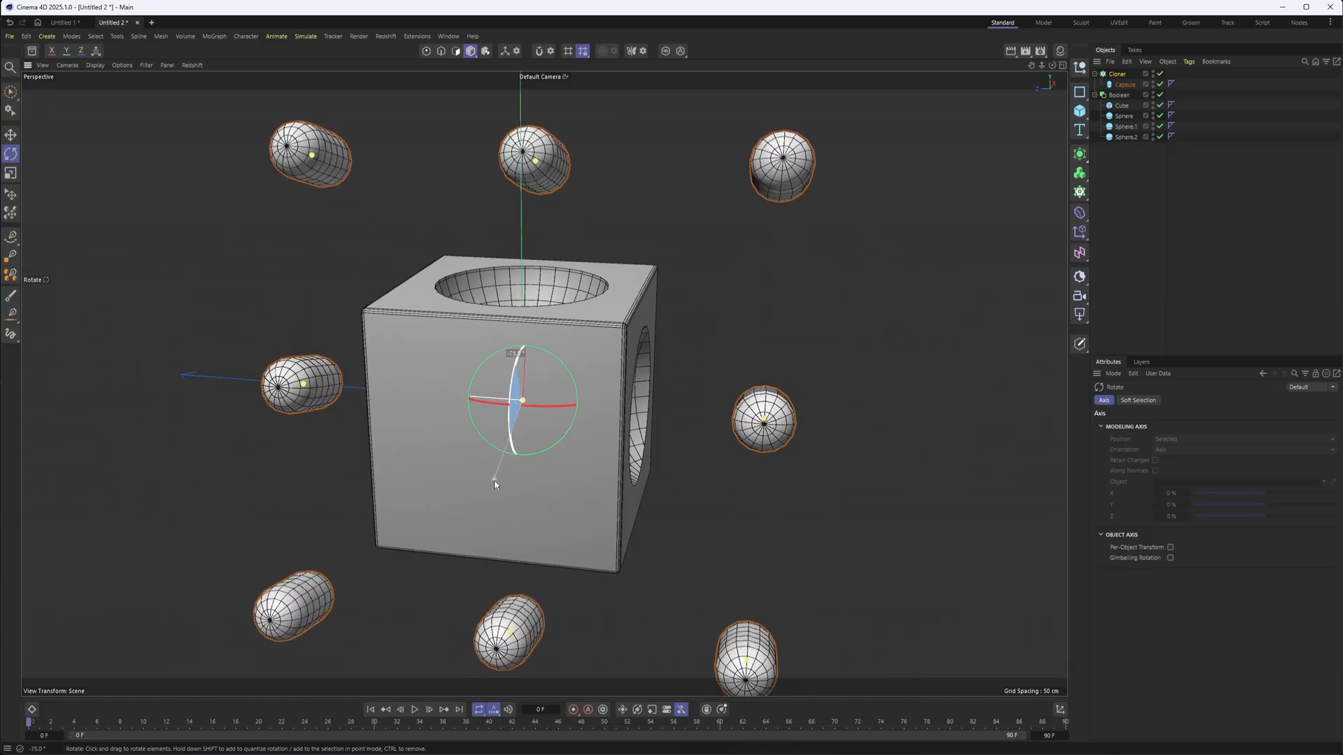
{"action": "left_click", "coordinate": [11, 173]}
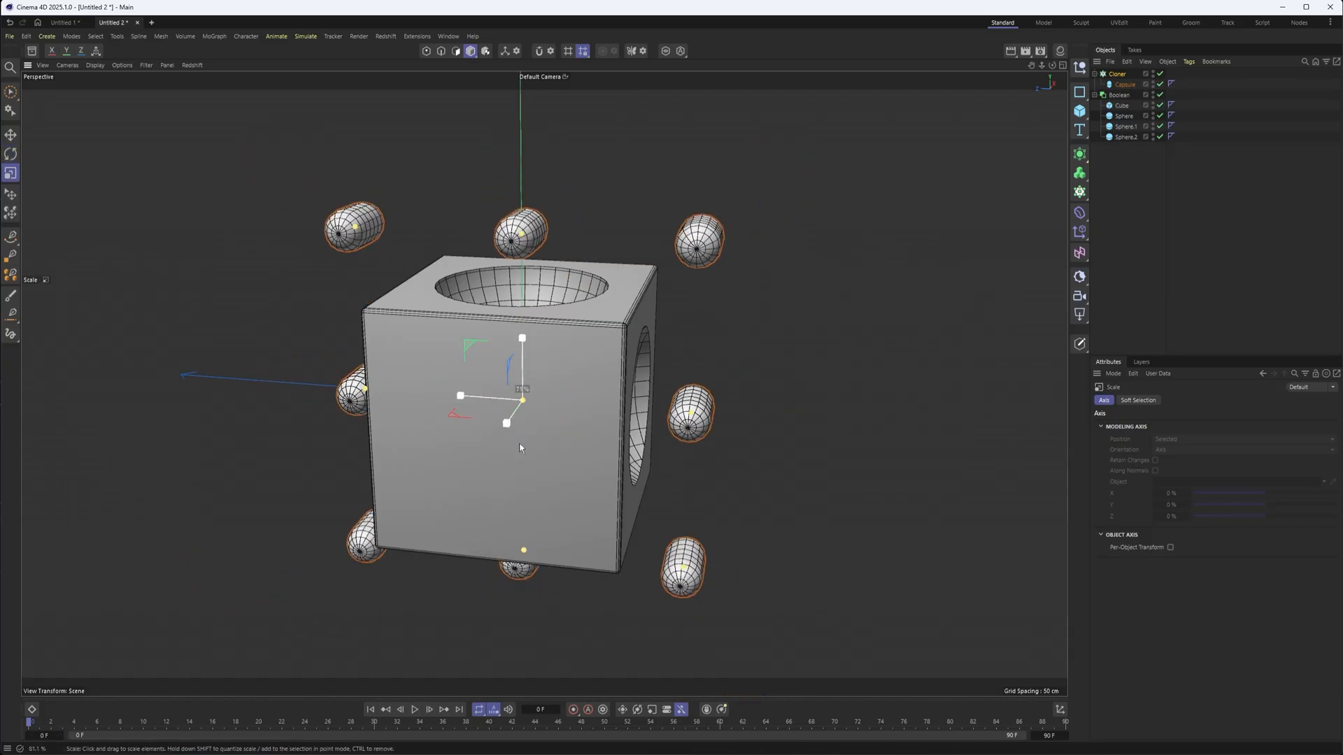
{"action": "left_click", "coordinate": [11, 135]}
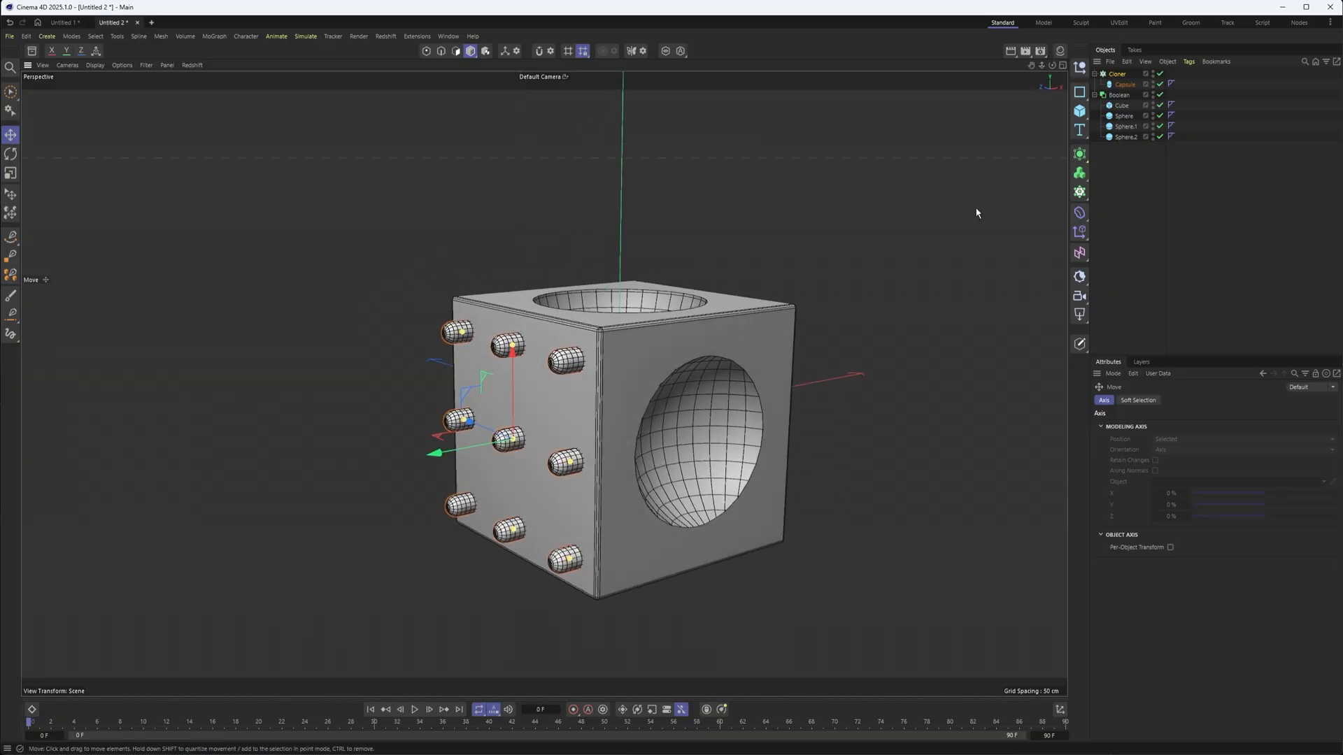
{"action": "left_click", "coordinate": [1122, 105]}
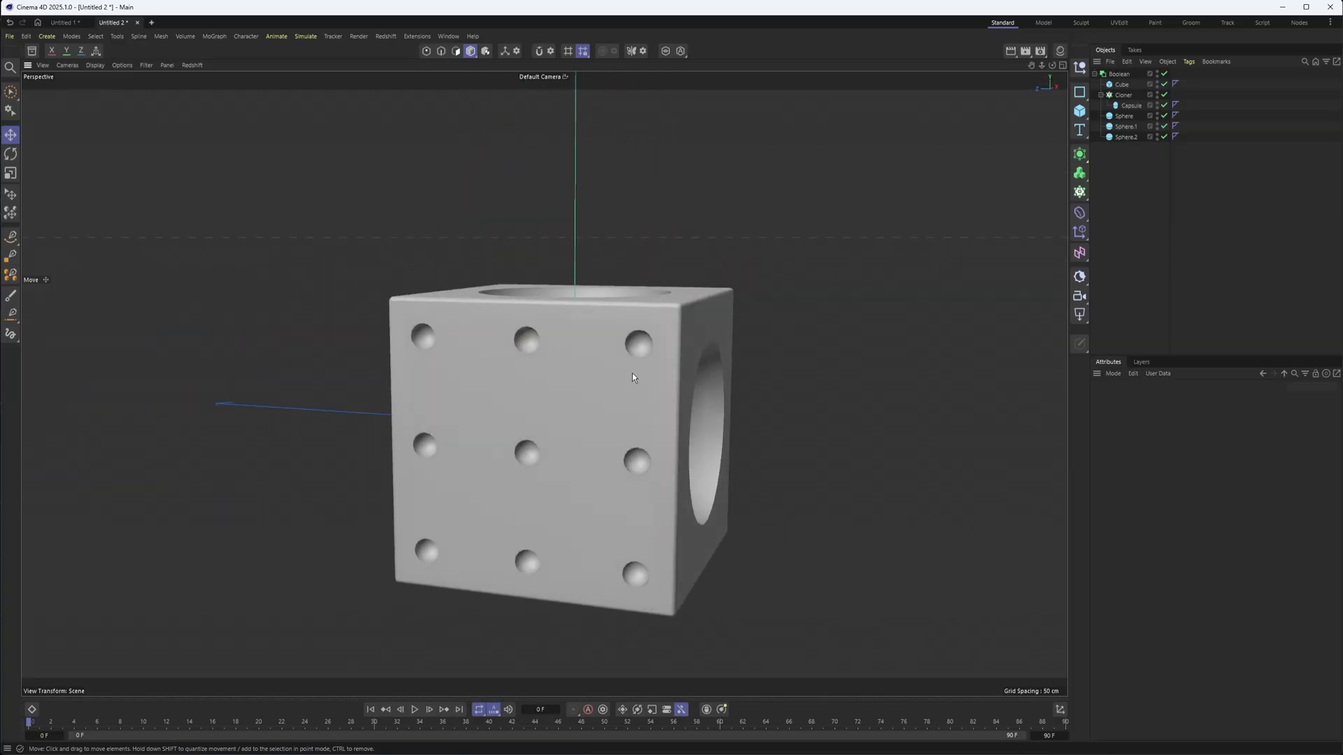
- Enable Fillet with a small radius on the cube, then add a second Boolean generator
{"action": "left_click", "coordinate": [1120, 84]}
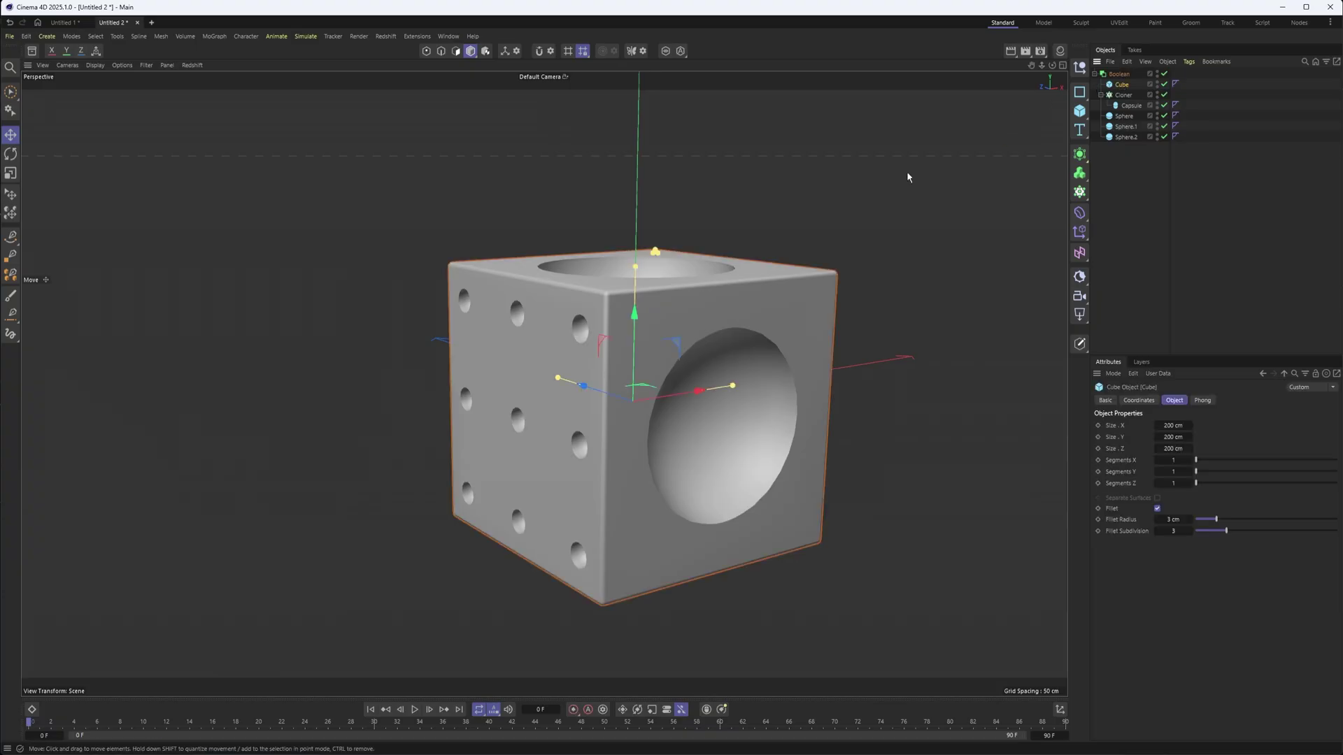
{"action": "left_click", "coordinate": [1123, 116]}
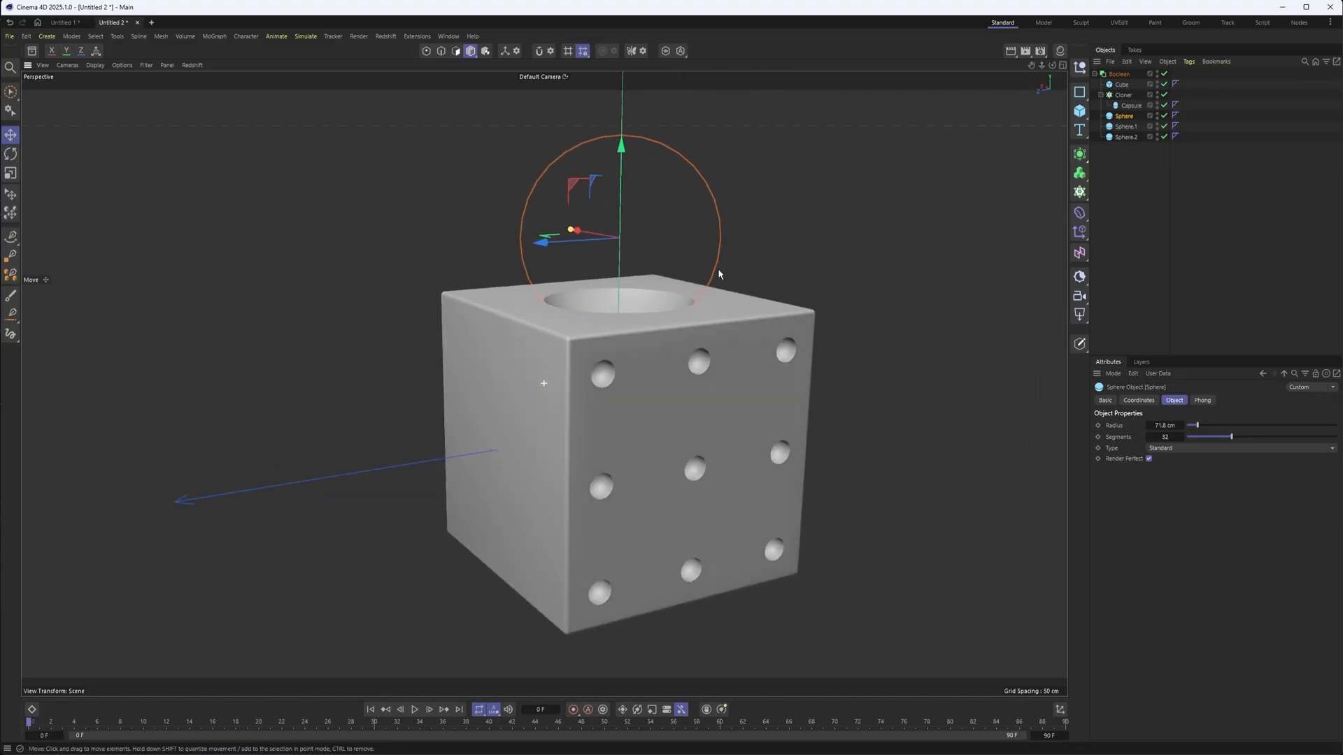
{"action": "left_click", "coordinate": [1119, 74]}
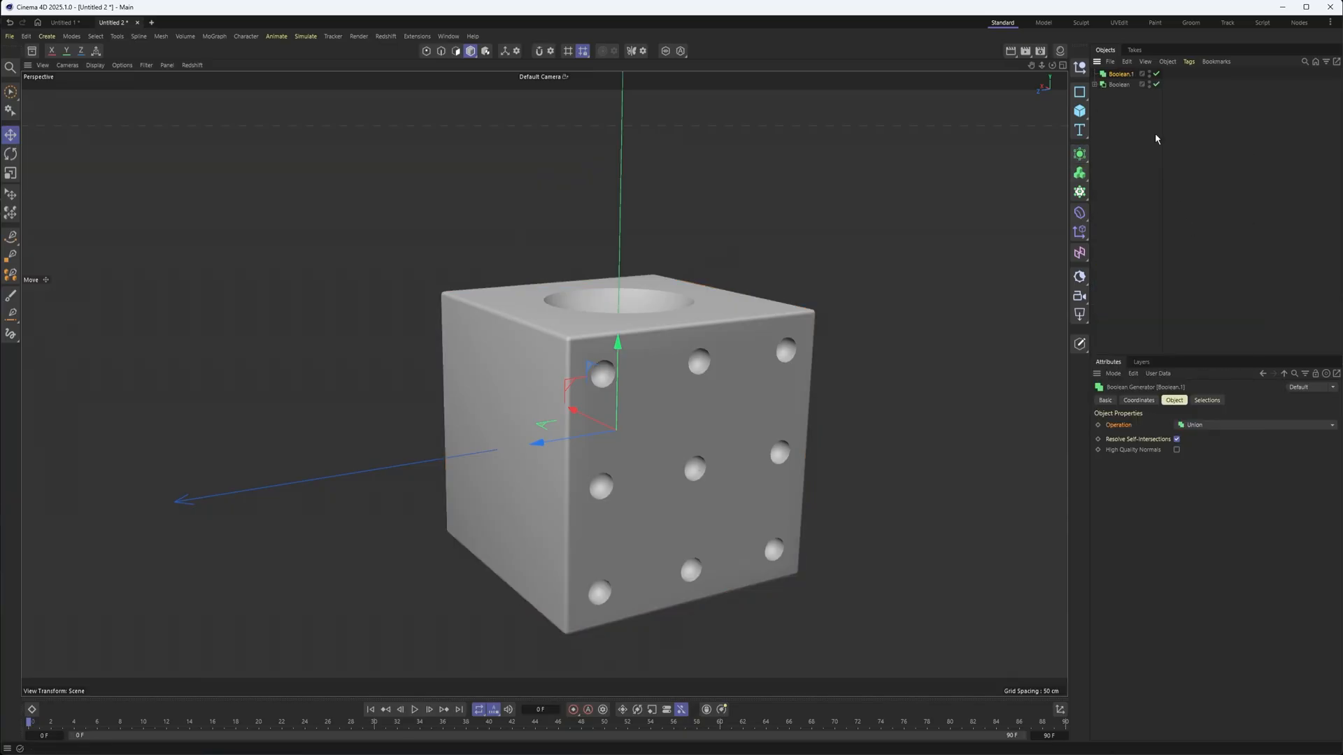
{"action": "mouse_move", "coordinate": [1098, 127]}
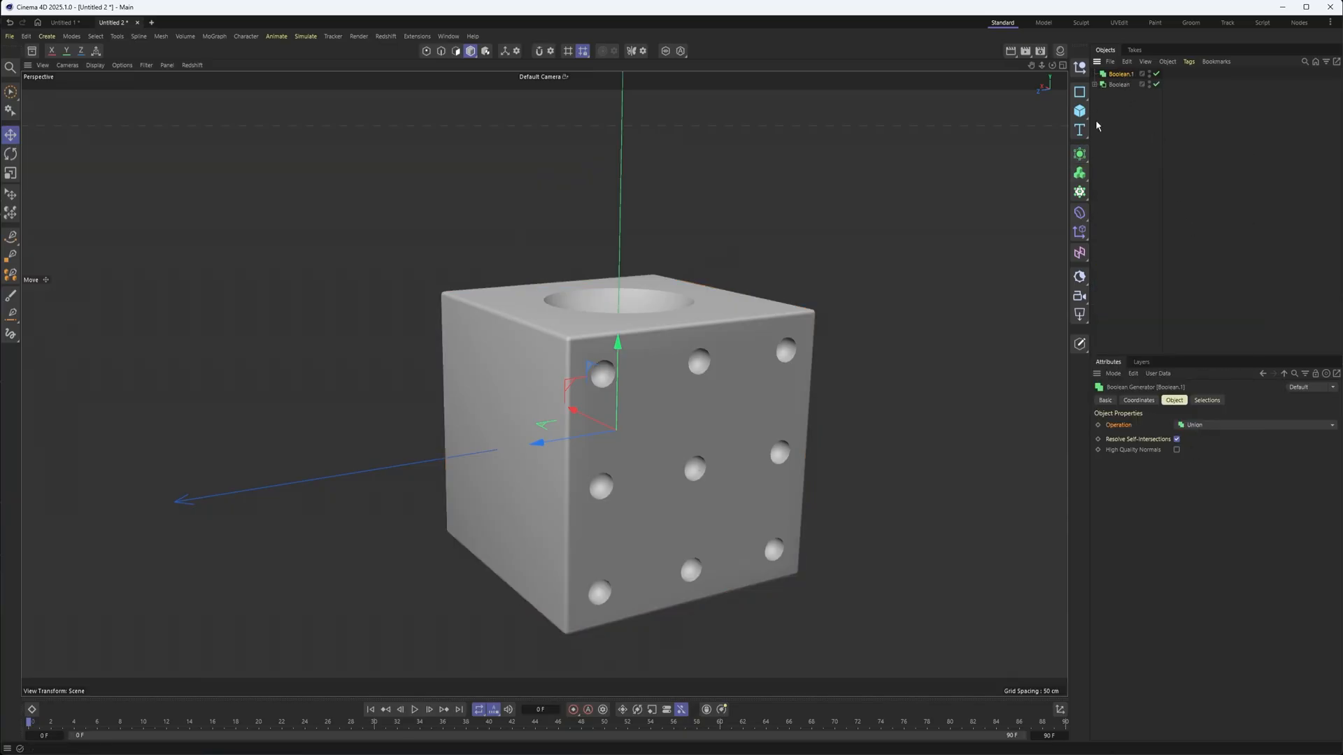
- Add a Platonic primitive, scale it down and position it on a top corner of the dice
{"action": "left_click", "coordinate": [1079, 110]}
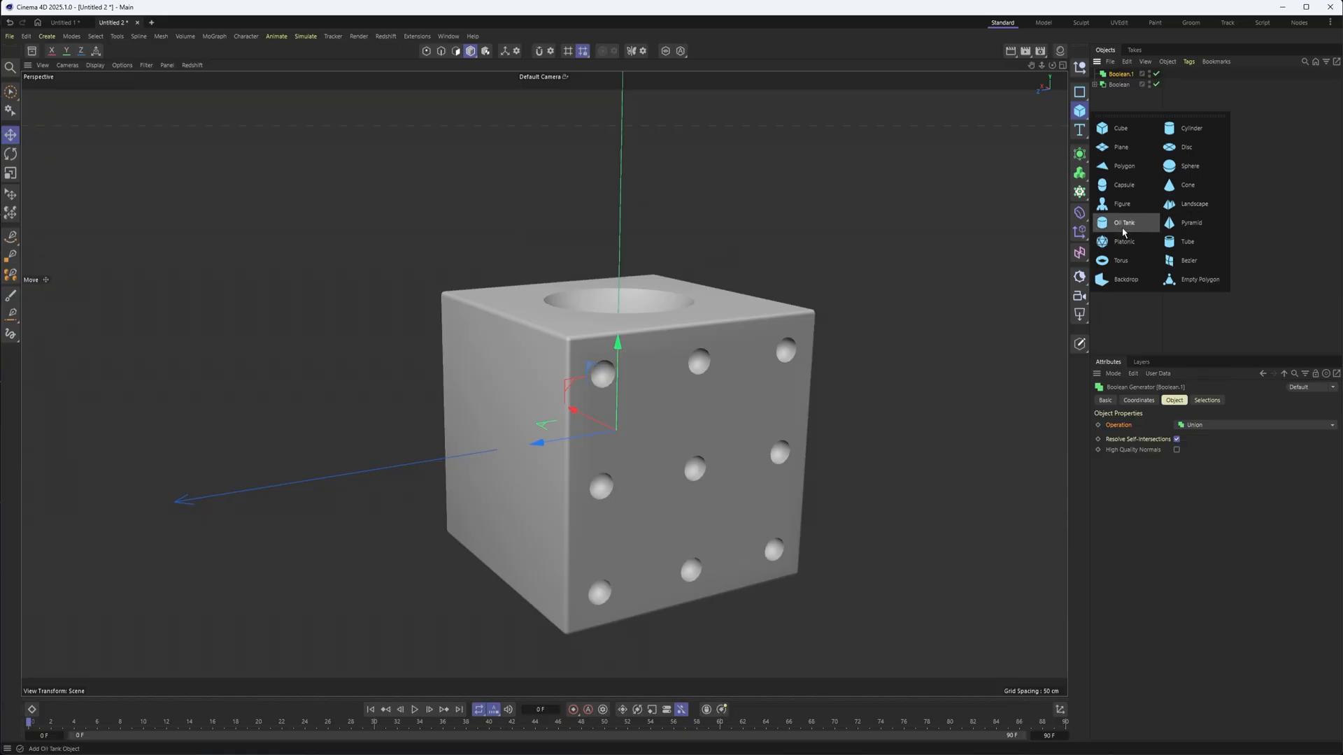
{"action": "left_click", "coordinate": [1125, 242]}
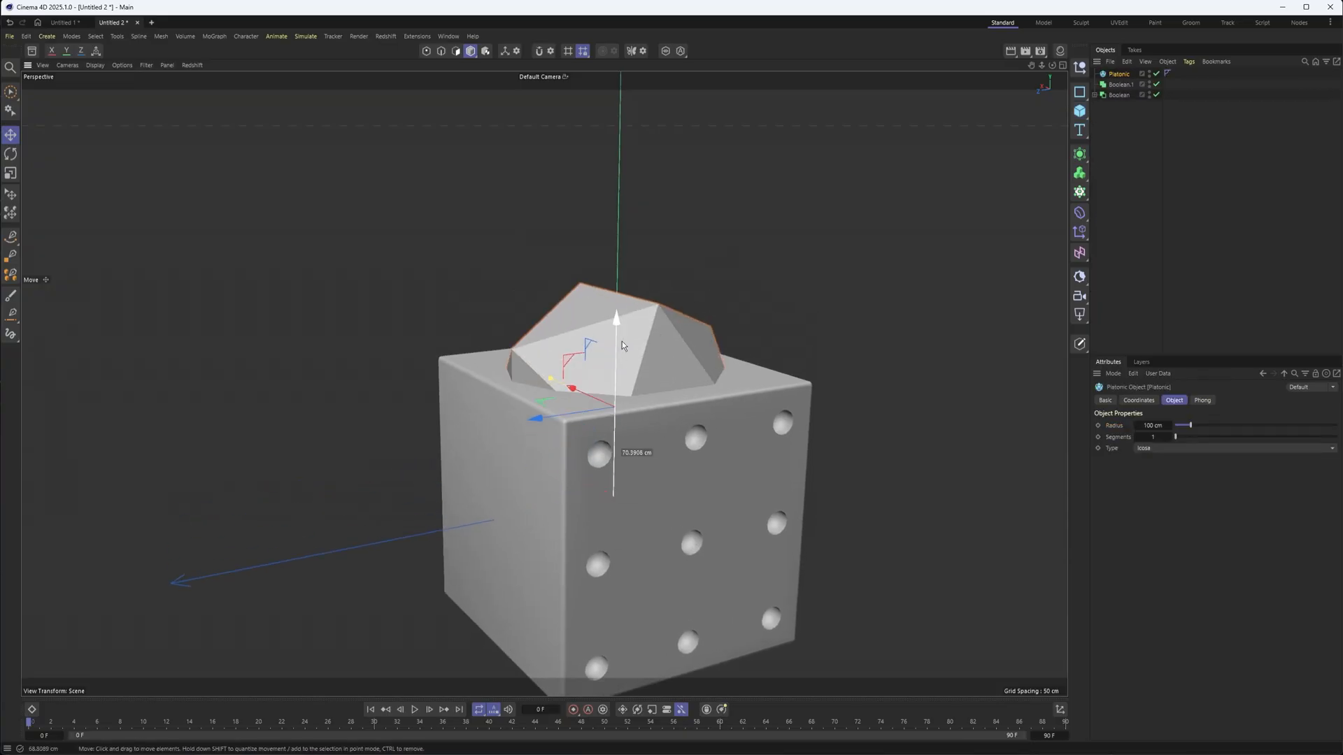
{"action": "left_click", "coordinate": [11, 172]}
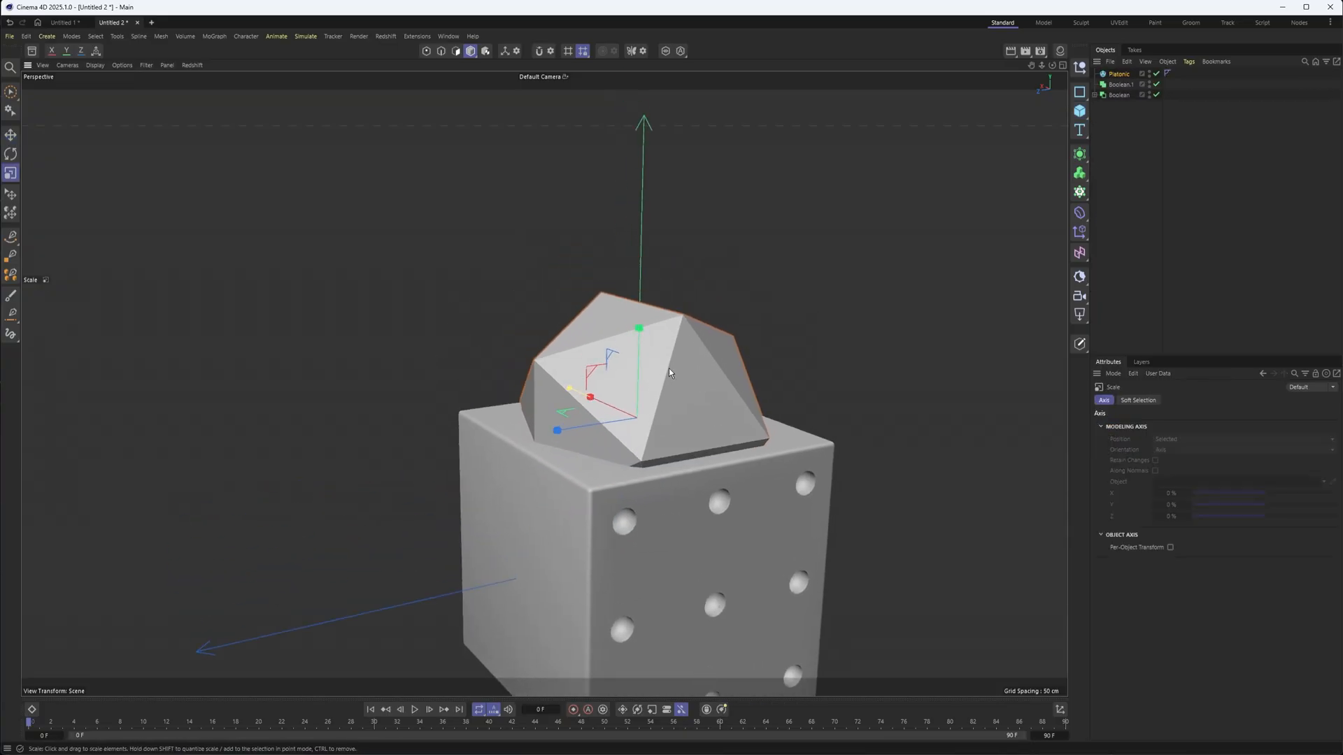
{"action": "left_click", "coordinate": [11, 134]}
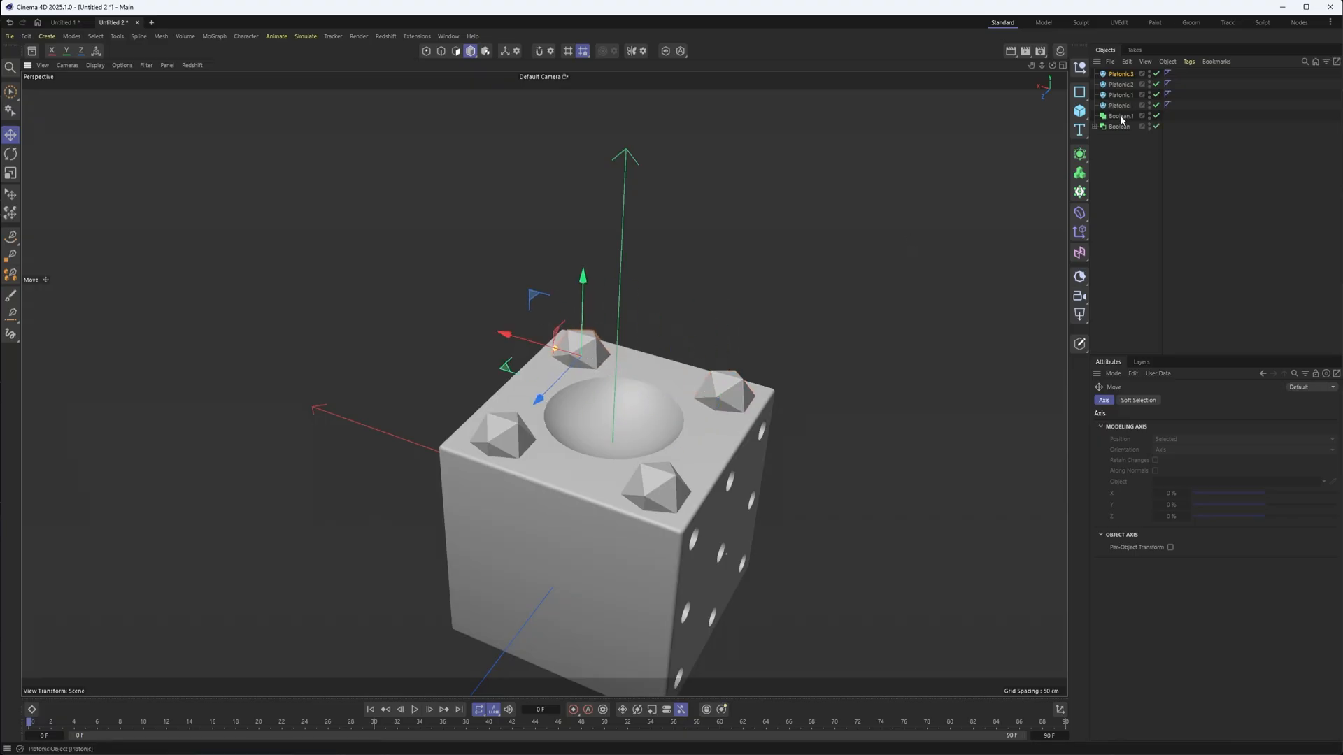
- Nest the four platonic spikes and the dice Boolean inside Boolean.1
{"action": "left_click", "coordinate": [1121, 95]}
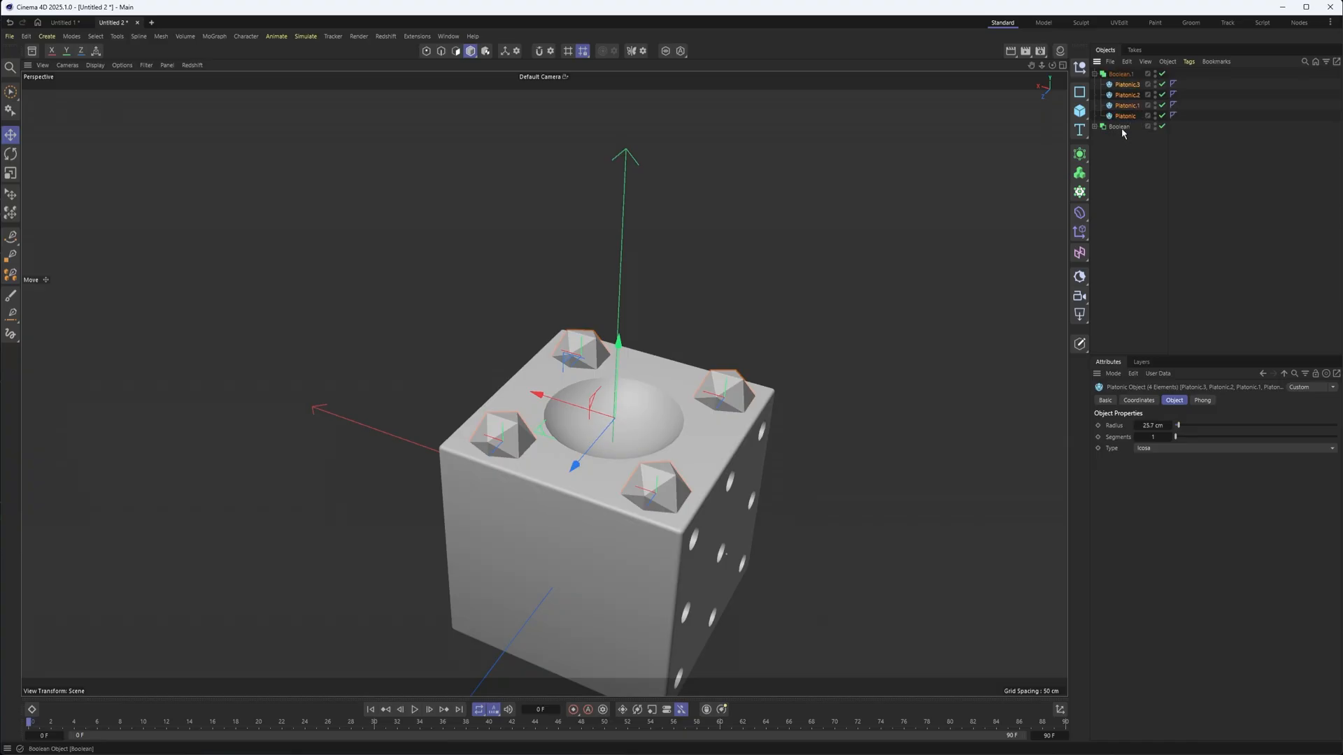
{"action": "left_click", "coordinate": [1124, 126]}
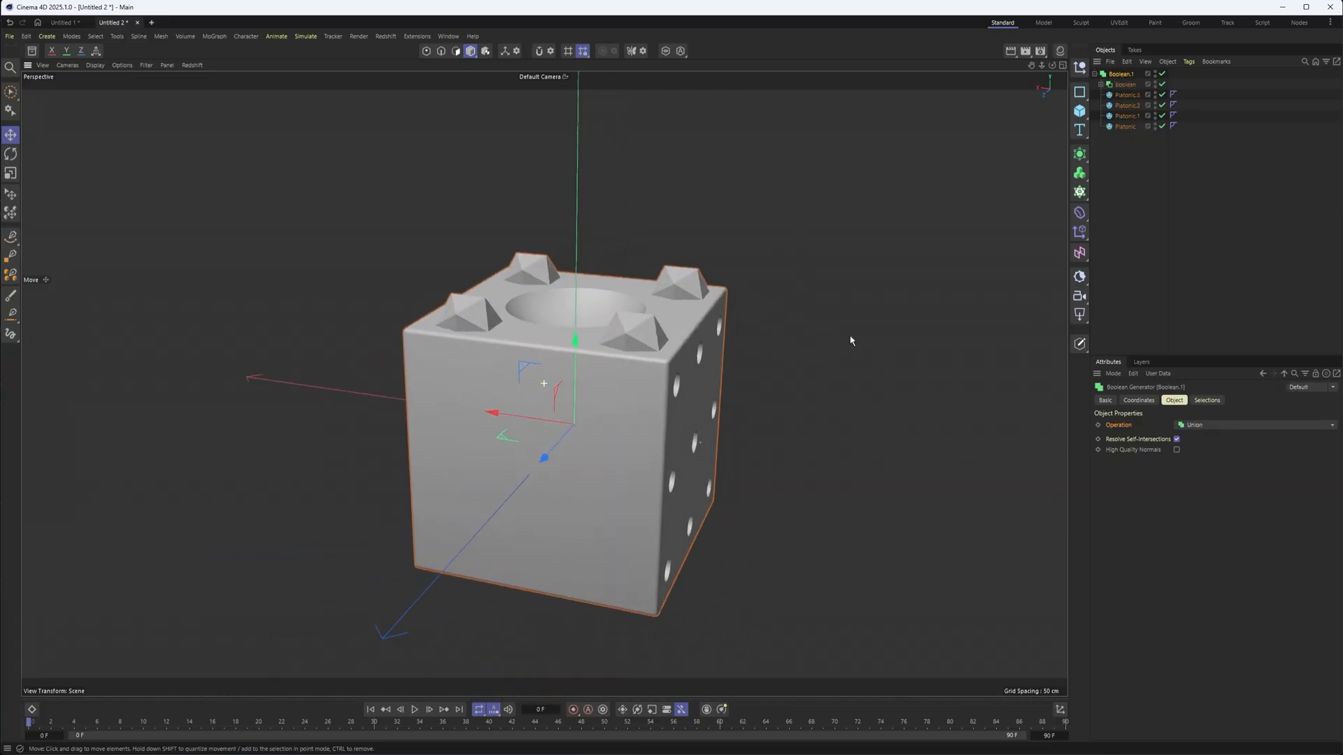
- Show the model in Gouraud Shading (Lines) and set Boolean.1 to union the spikes with the dice
{"action": "left_click", "coordinate": [95, 64]}
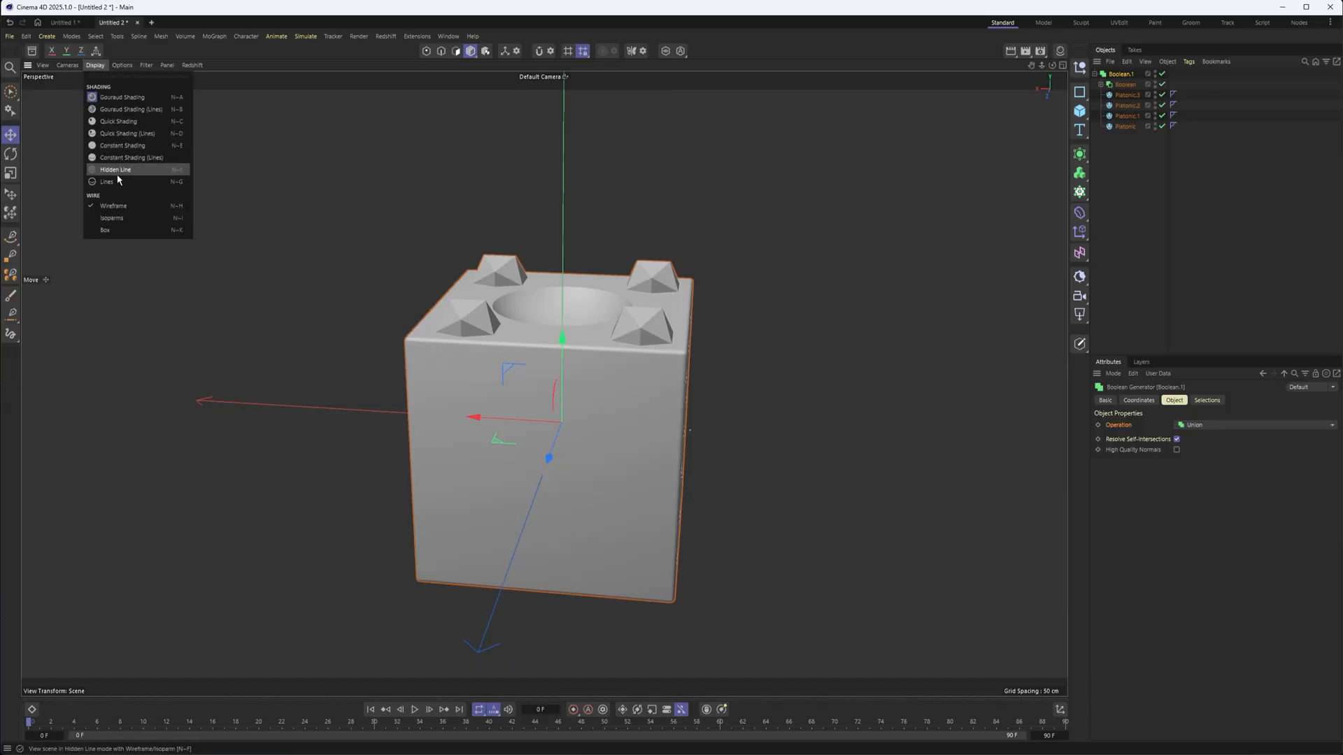
{"action": "left_click", "coordinate": [116, 170]}
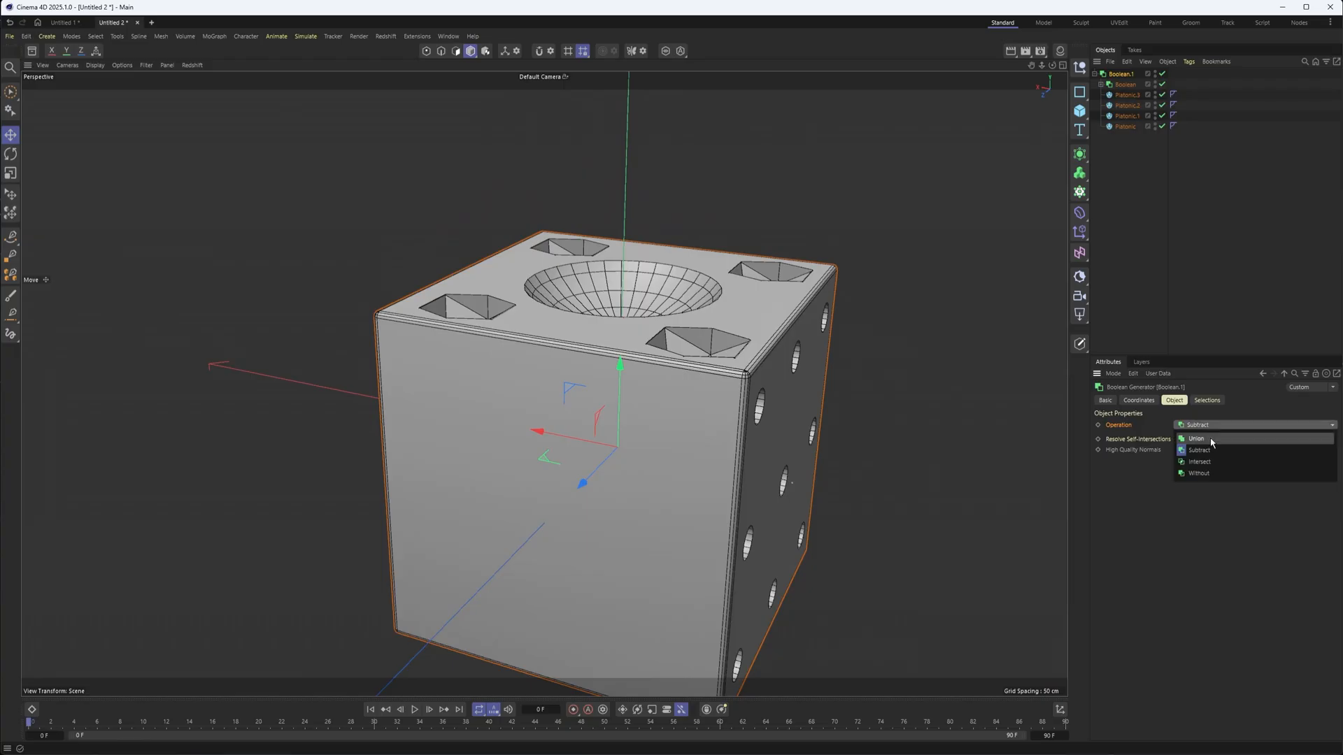
{"action": "left_click", "coordinate": [1196, 438]}
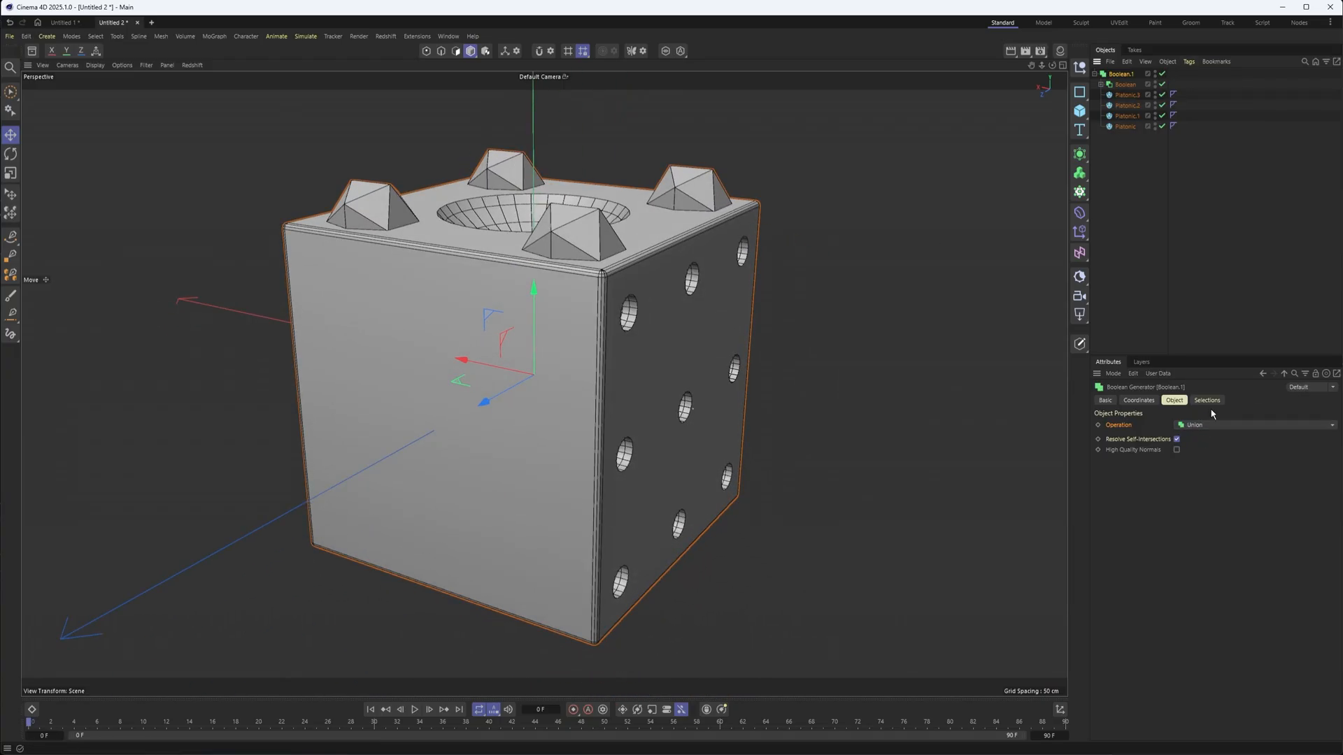
- Set Boolean.1's operation to Subtract so the spikes carve pits into the dice's top
{"action": "left_click", "coordinate": [1251, 424]}
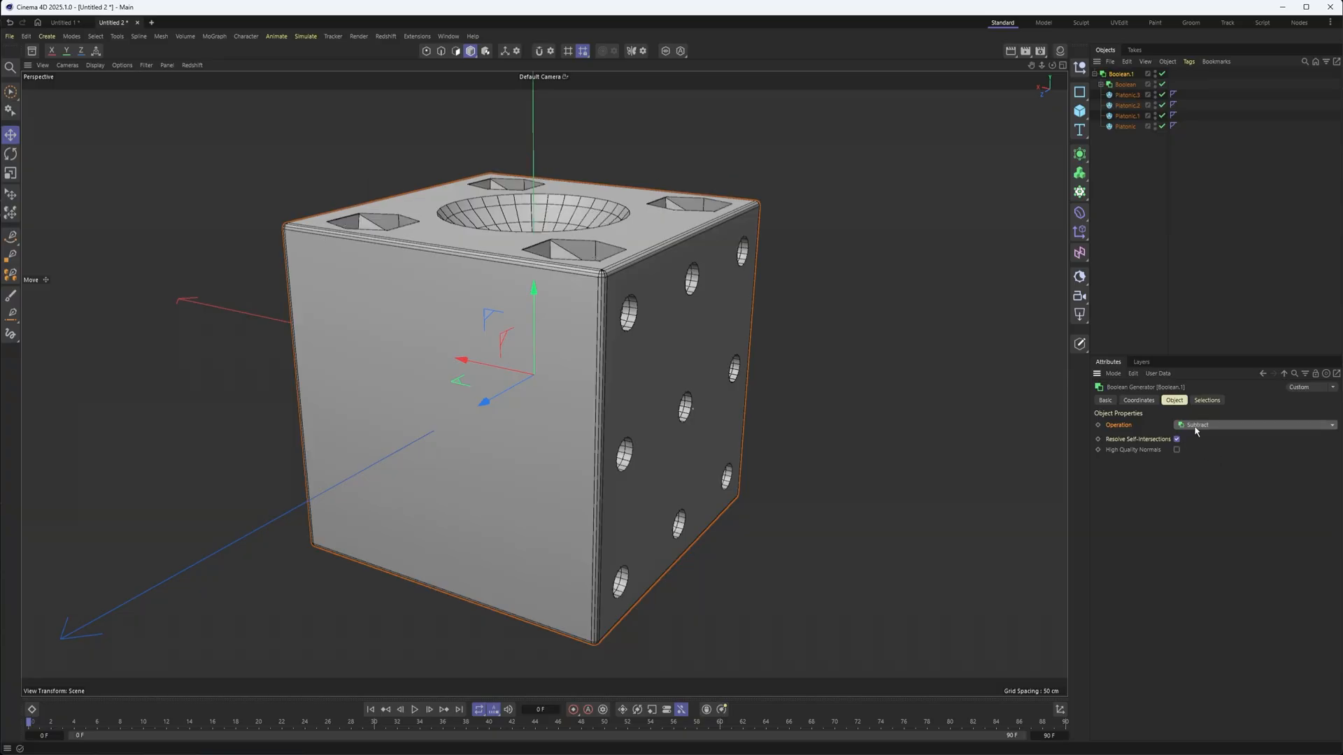
{"action": "left_click", "coordinate": [1255, 424]}
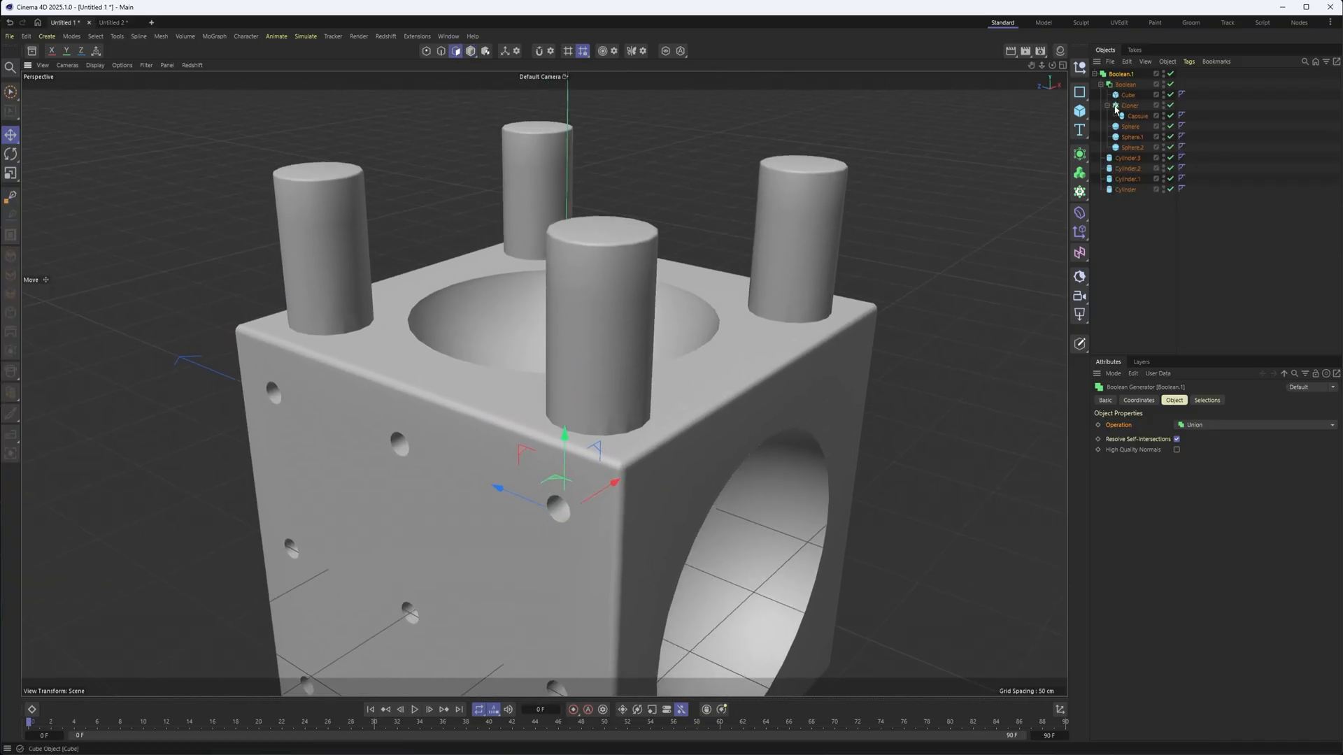
- Enable High Quality Normals on Boolean.1, the outer union of the cylinder-post scene
{"action": "left_click", "coordinate": [1176, 449]}
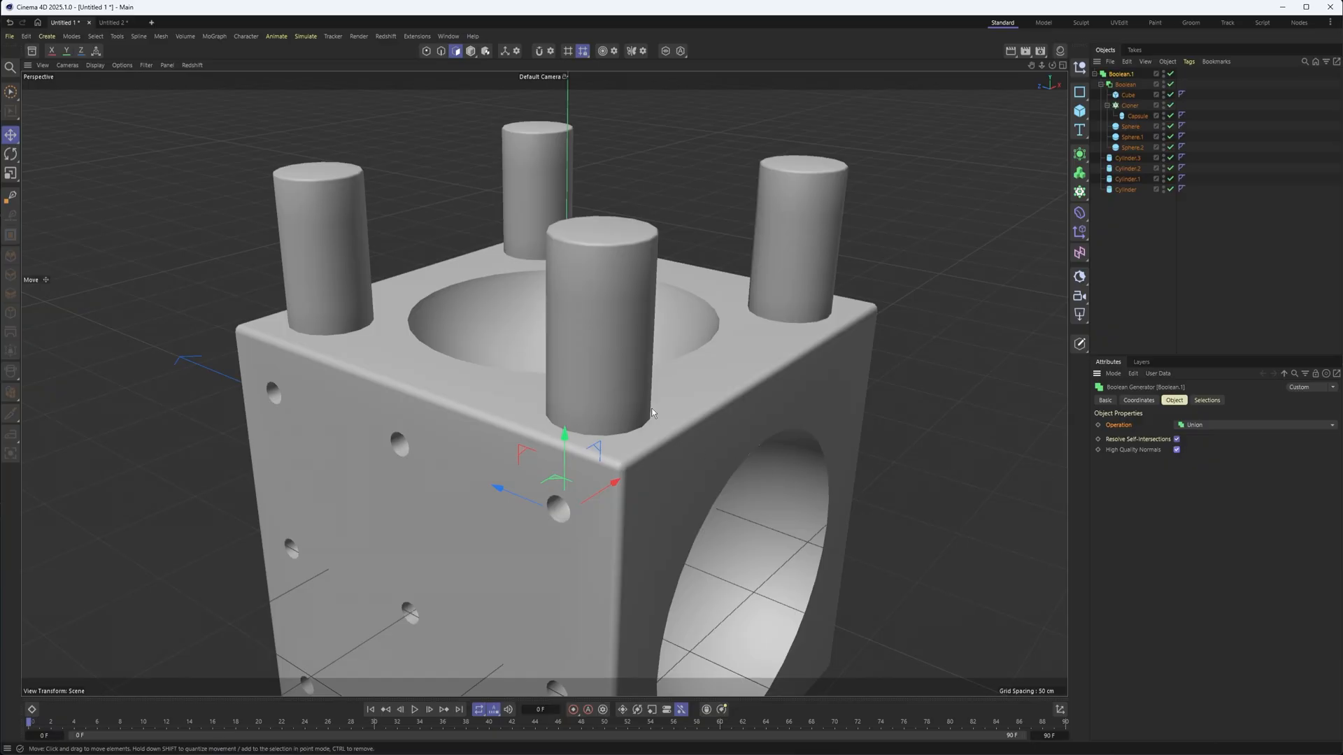
{"action": "mouse_move", "coordinate": [547, 414]}
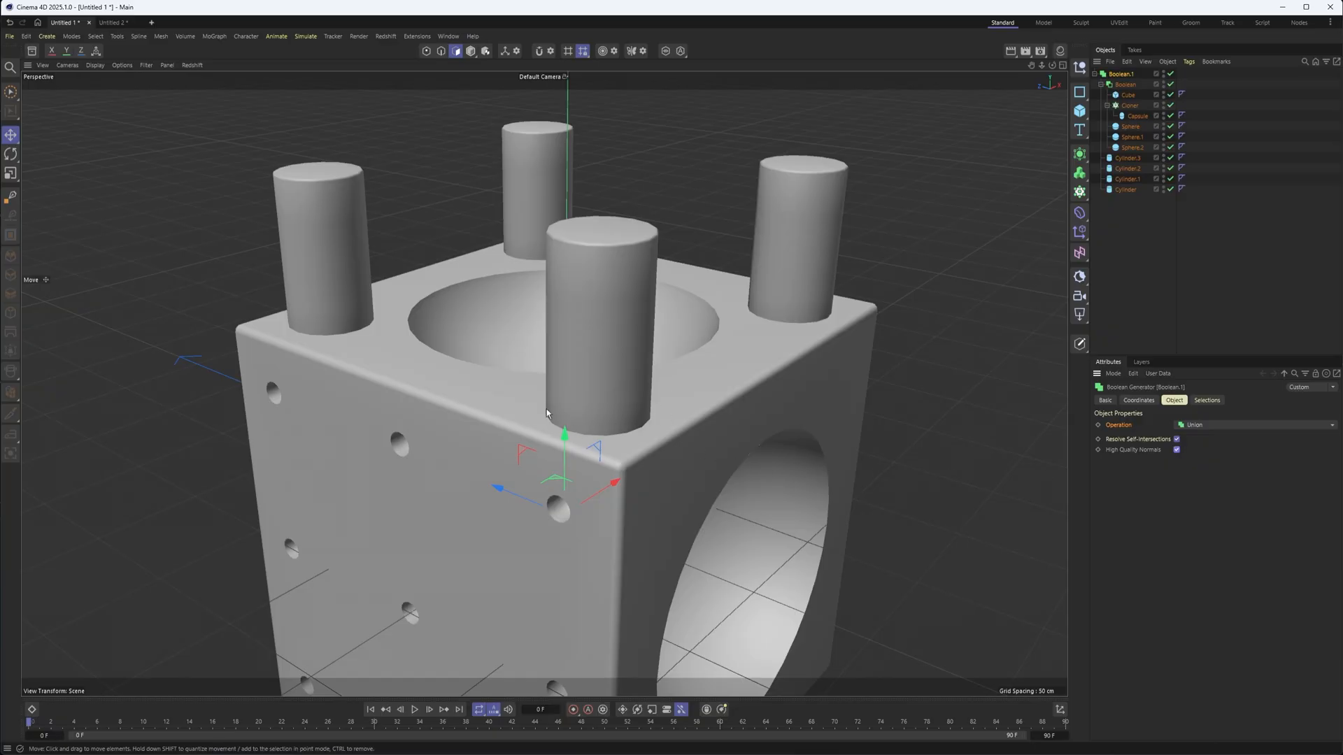